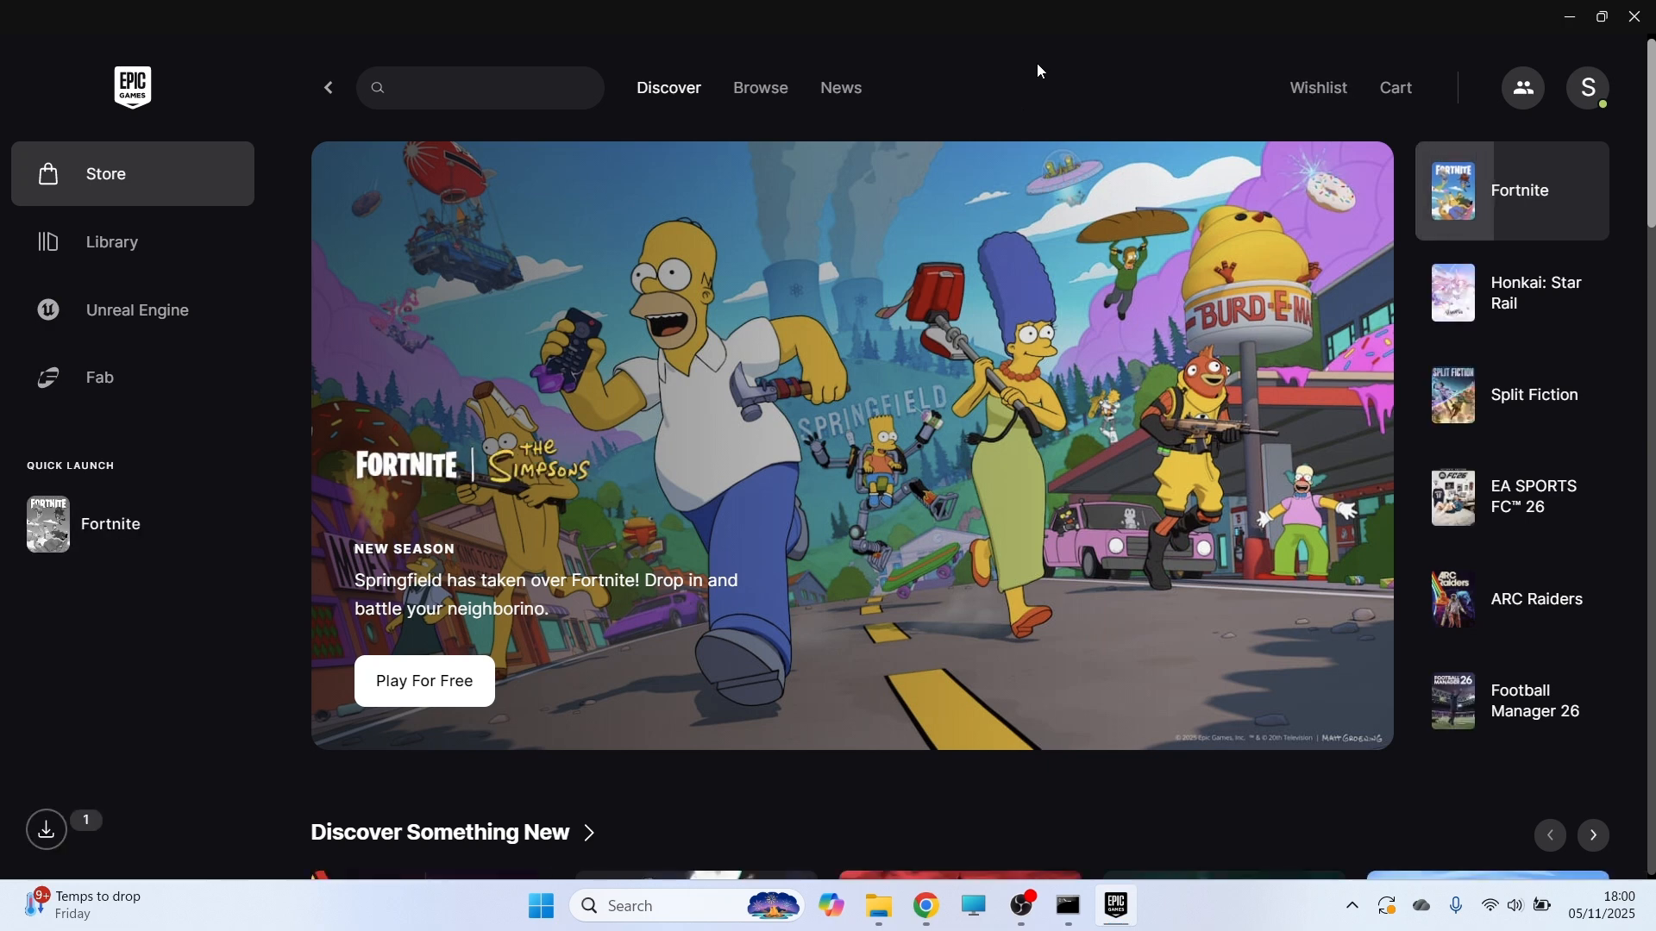
{"action": "mouse_move", "coordinate": [1118, 113]}
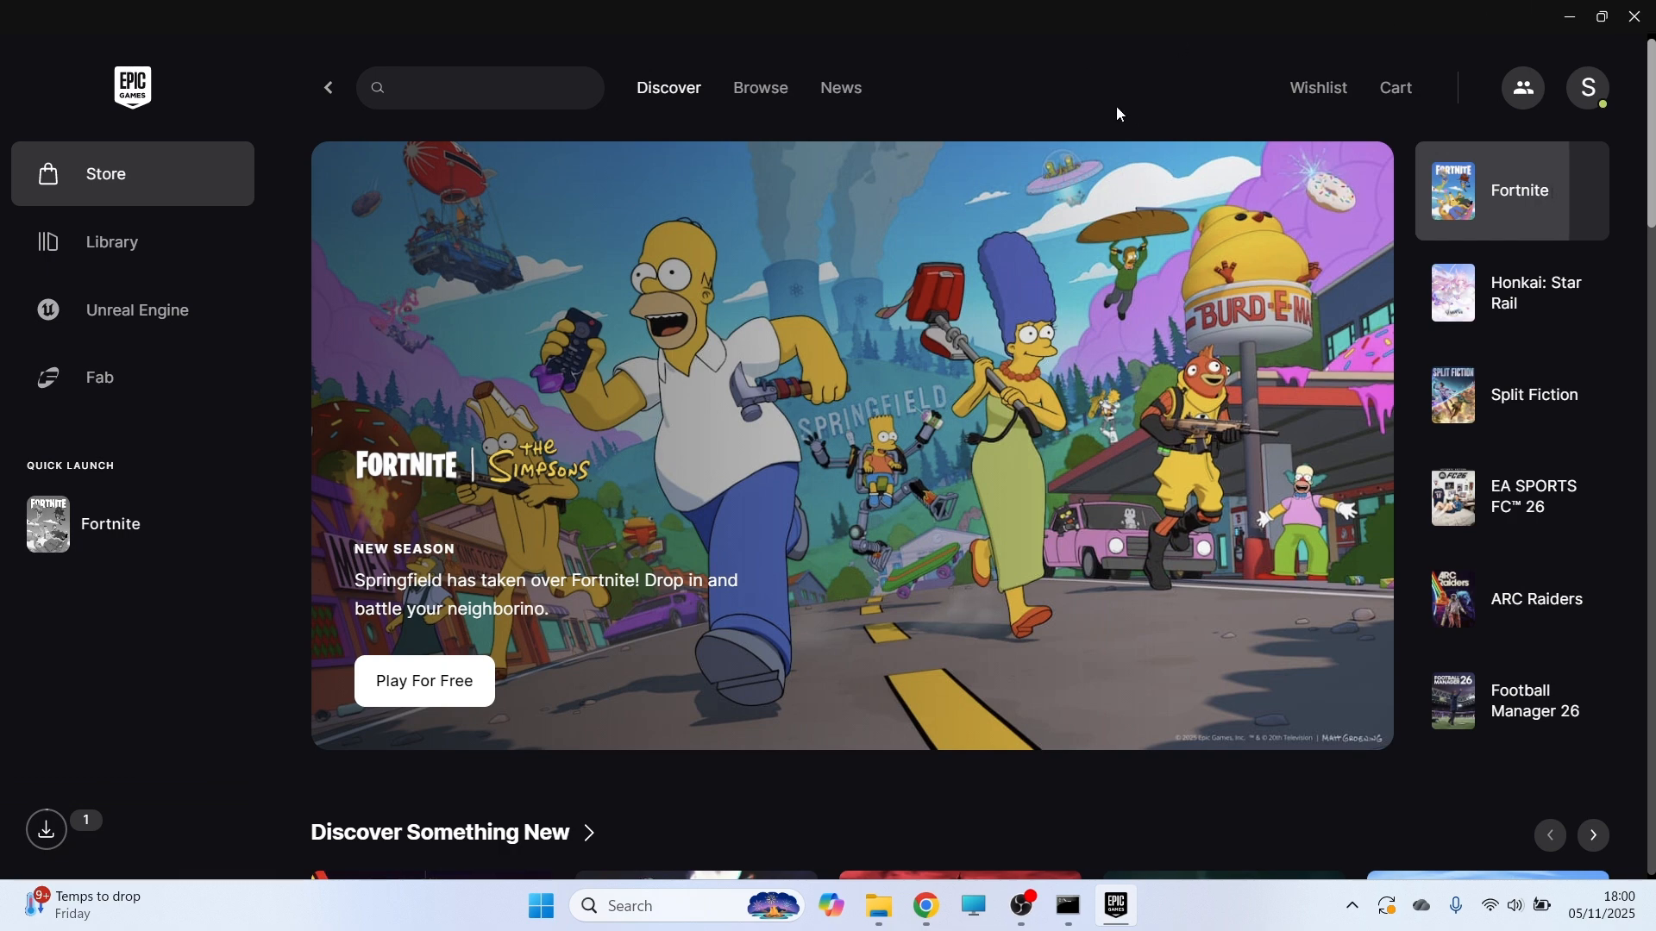
- Bring up Task Manager from Start to look for running Epic processes
{"action": "left_click", "coordinate": [1521, 293]}
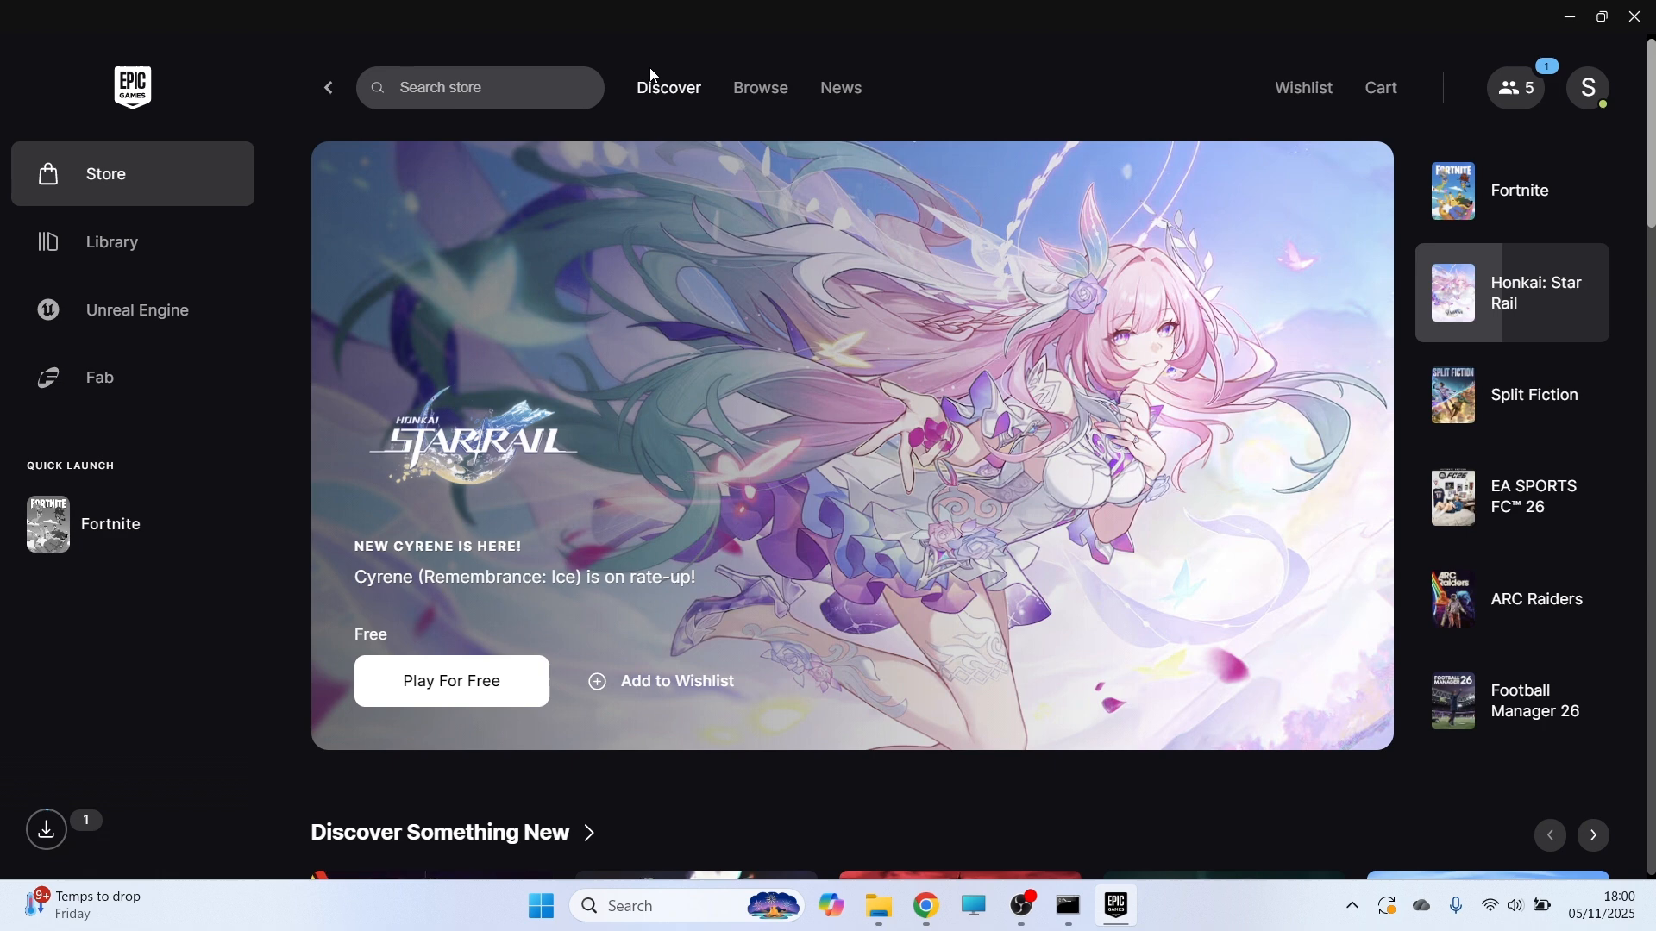
{"action": "mouse_move", "coordinate": [1539, 25]}
{"action": "type", "text": "task"}
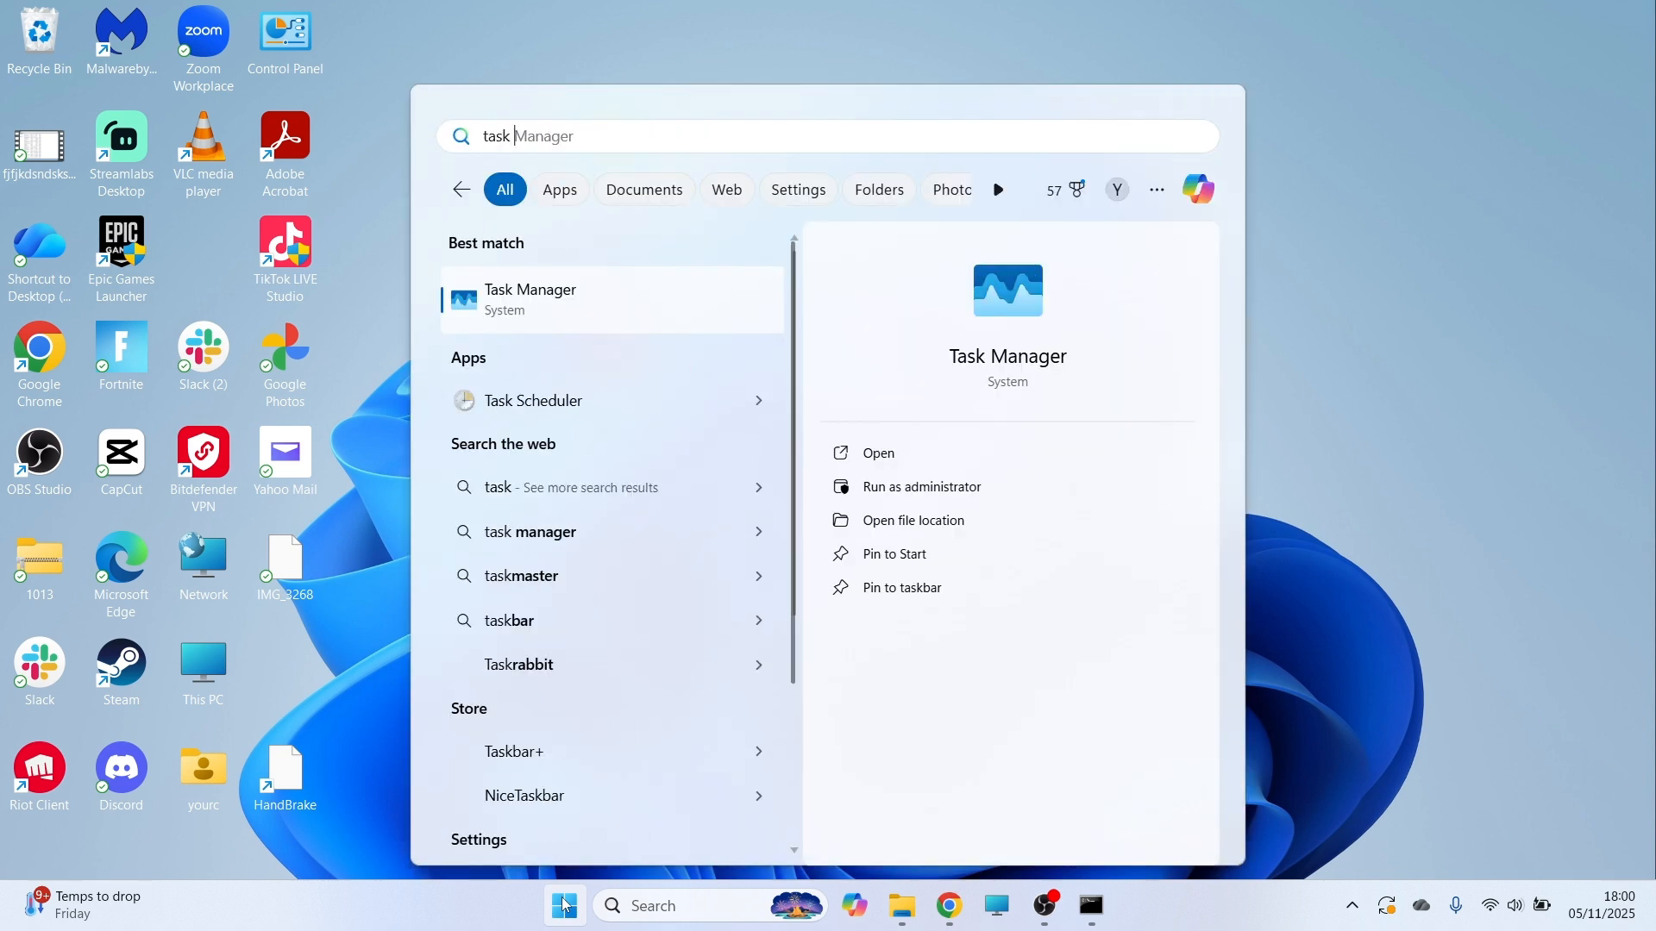
{"action": "type", "text": "ma"}
{"action": "type", "text": "ep"}
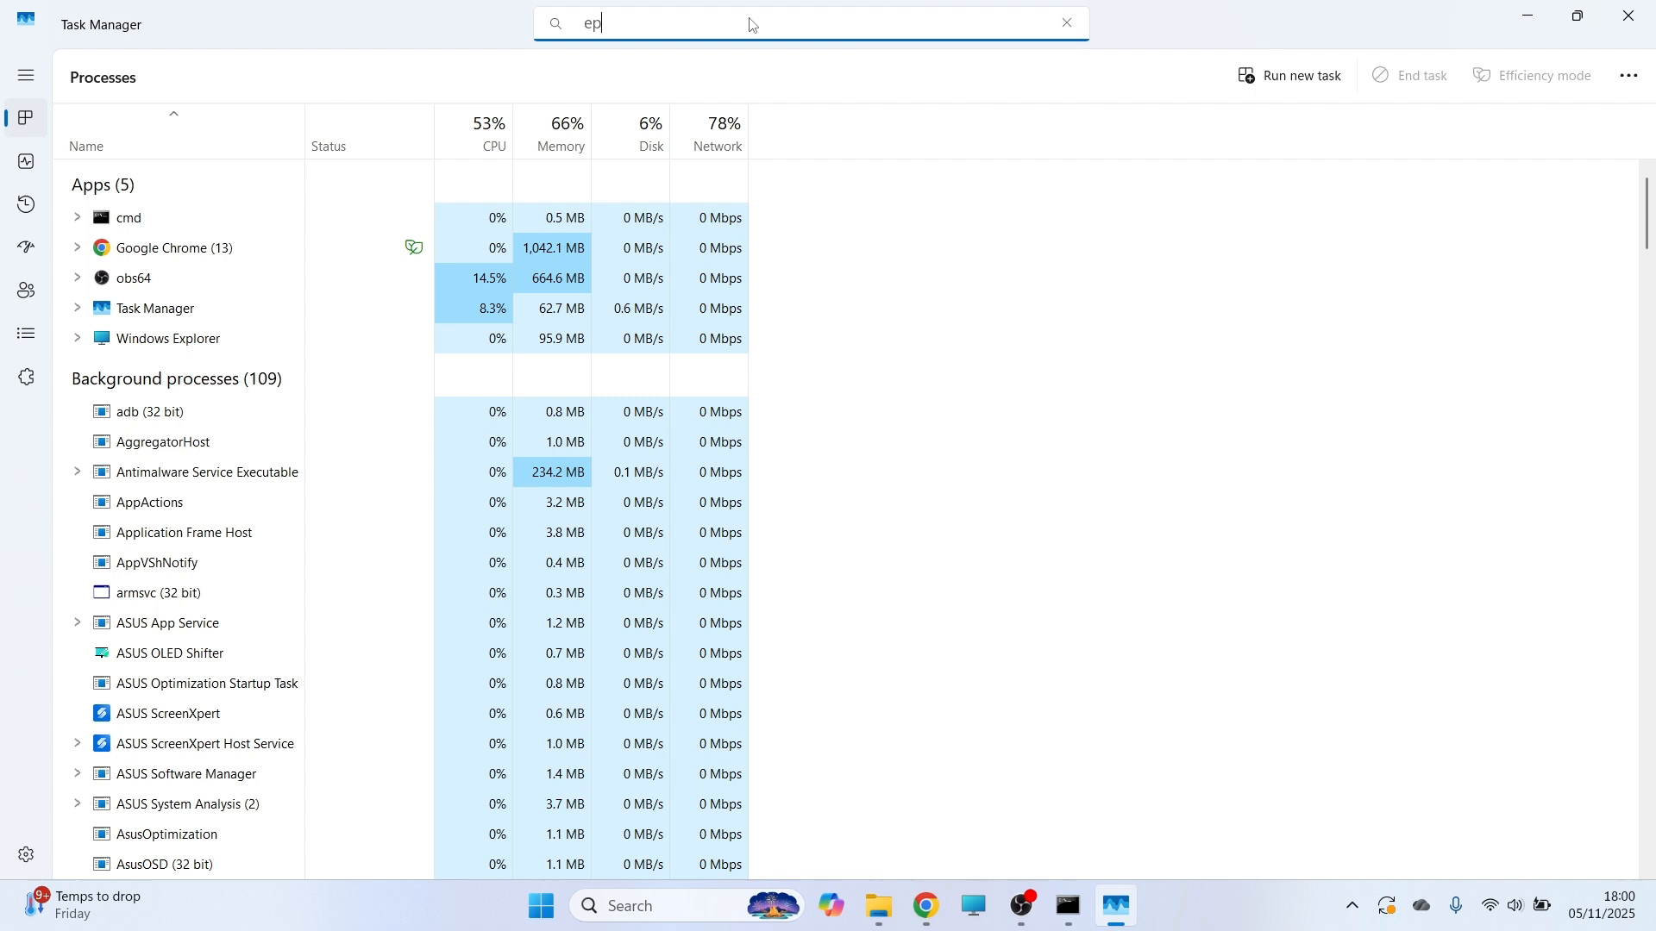
- End the EpicGamesLauncher and EpicWebHelper processes, then close Task Manager
{"action": "type", "text": "ic"}
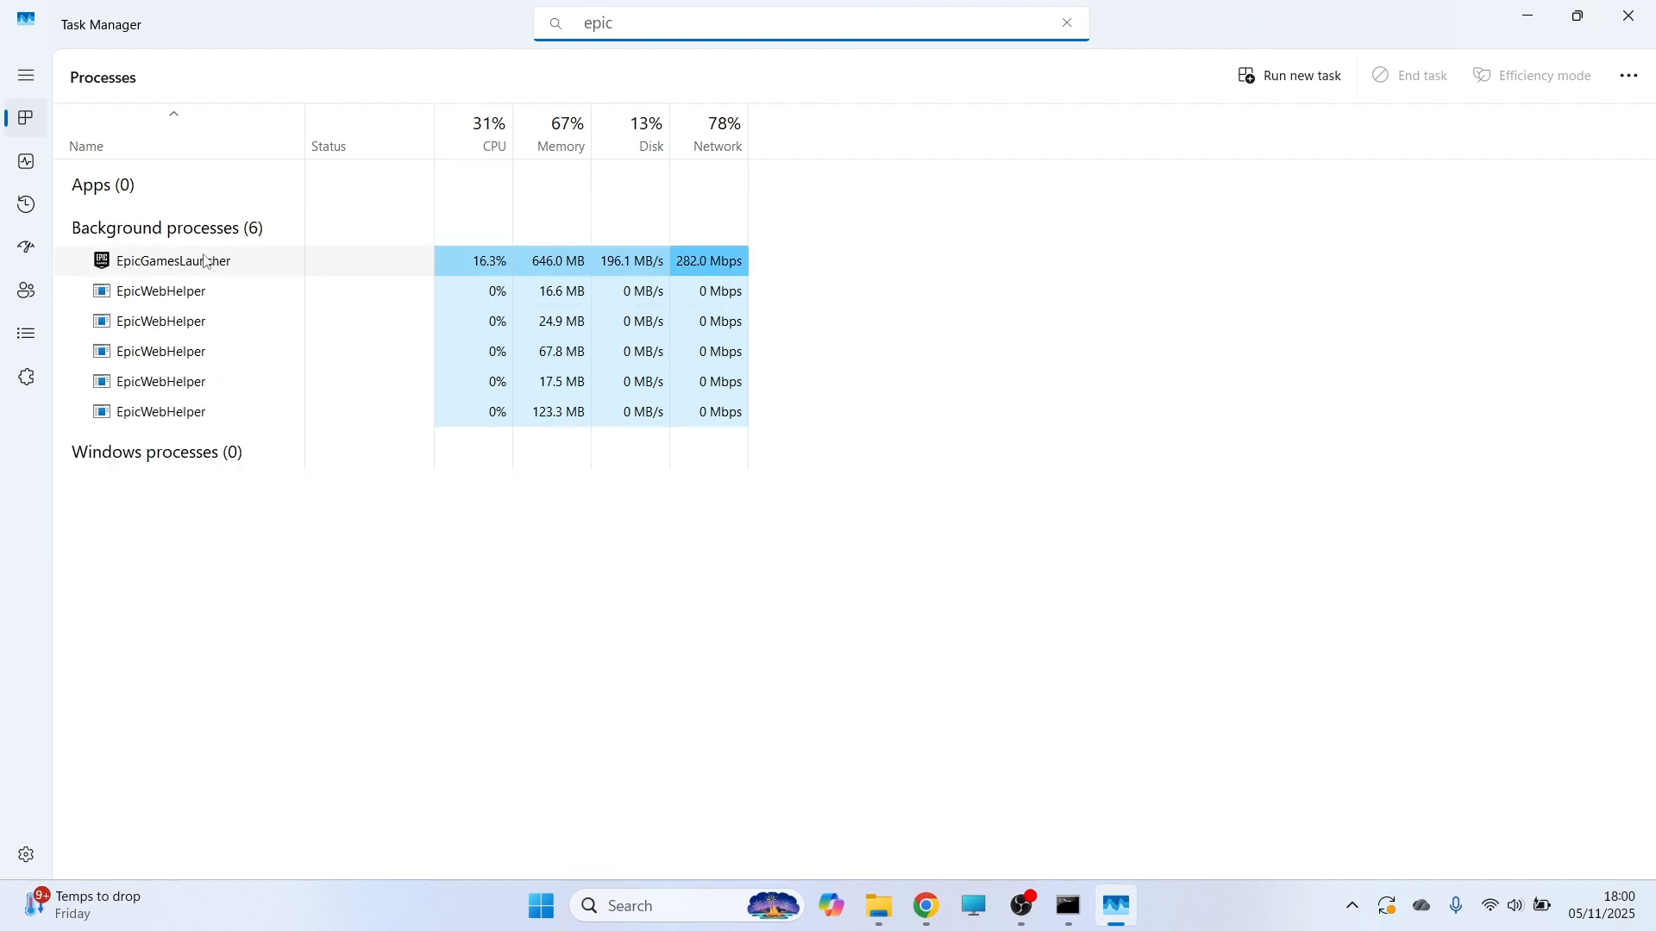
{"action": "right_click", "coordinate": [172, 261]}
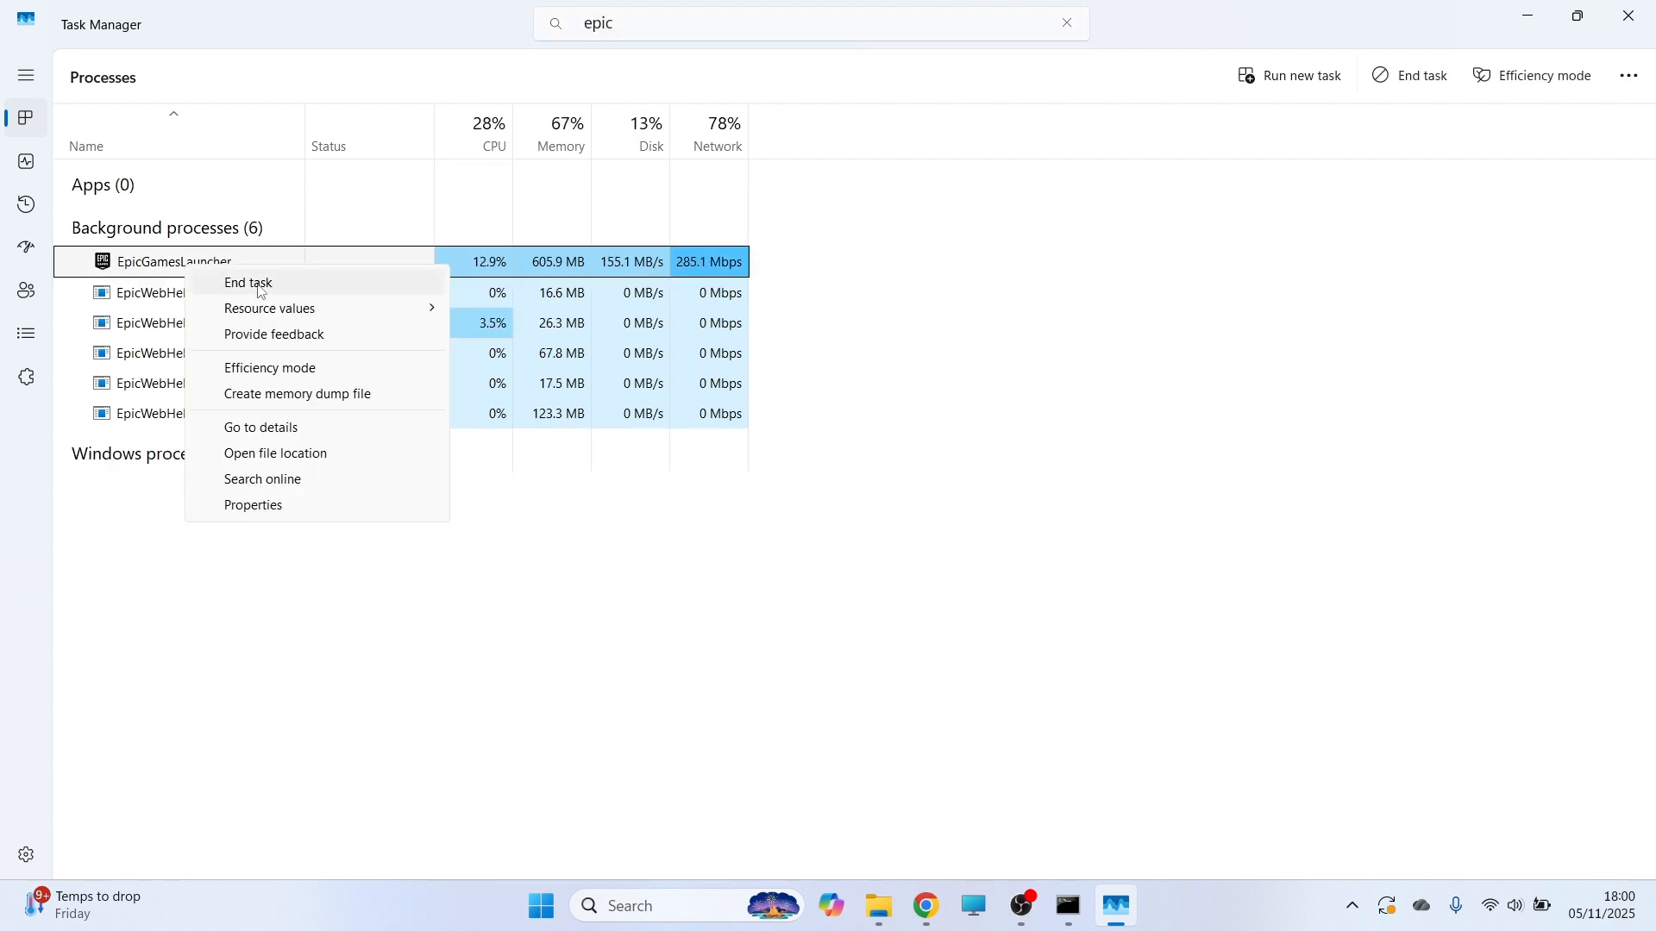
{"action": "left_click", "coordinate": [247, 281]}
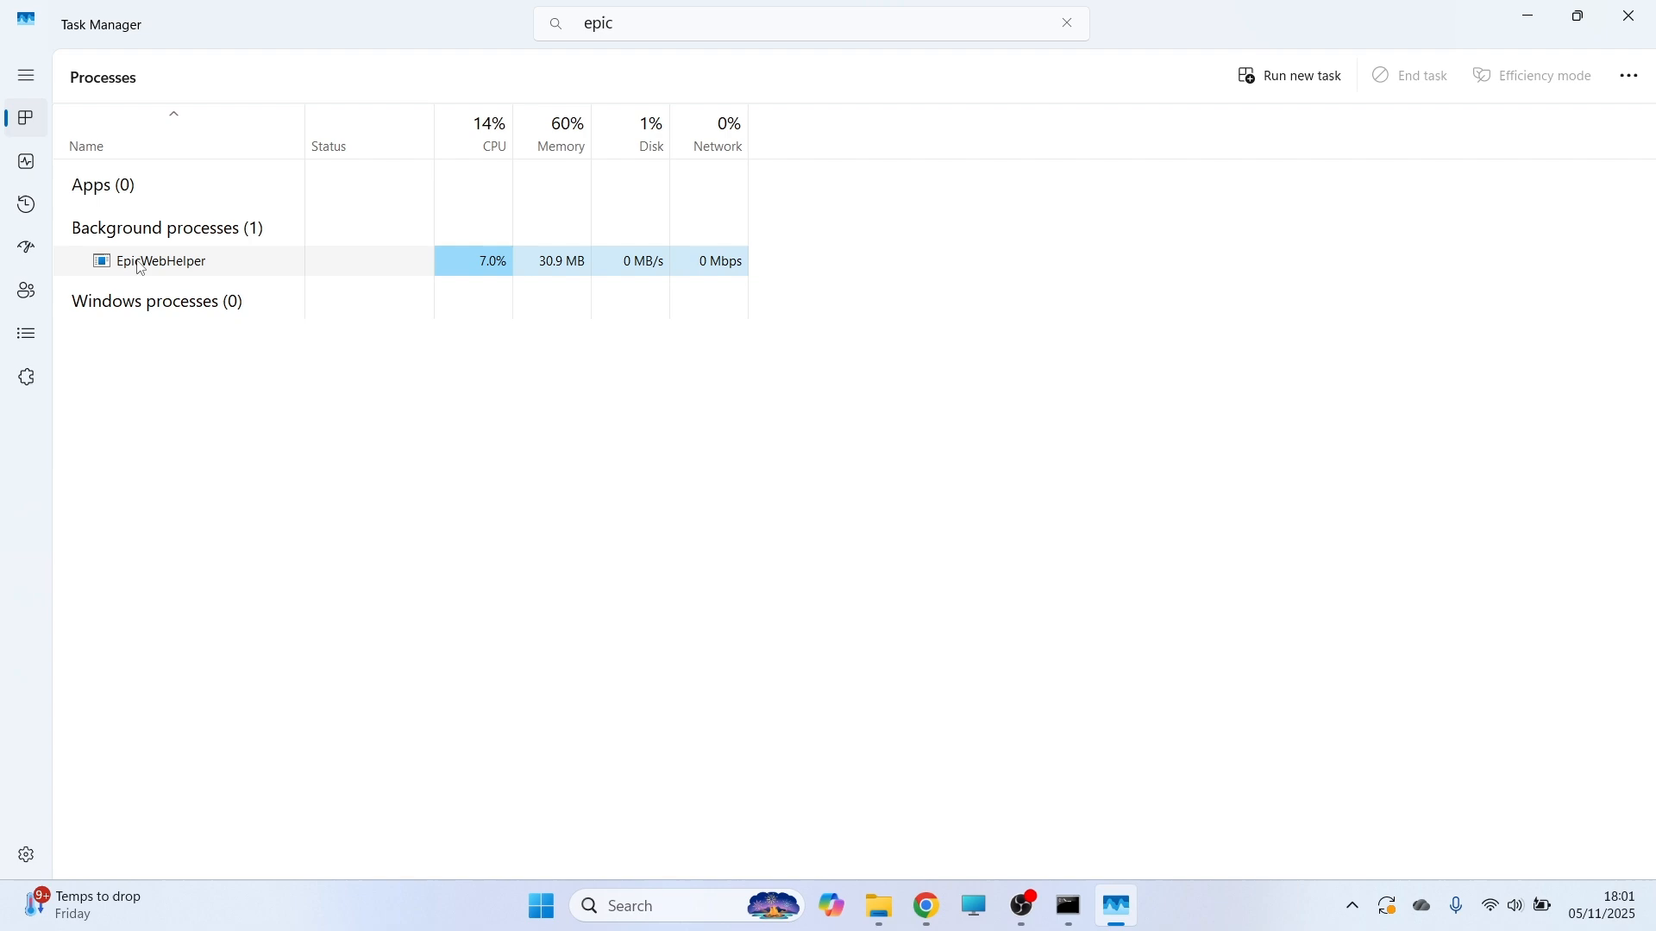
{"action": "right_click", "coordinate": [161, 261]}
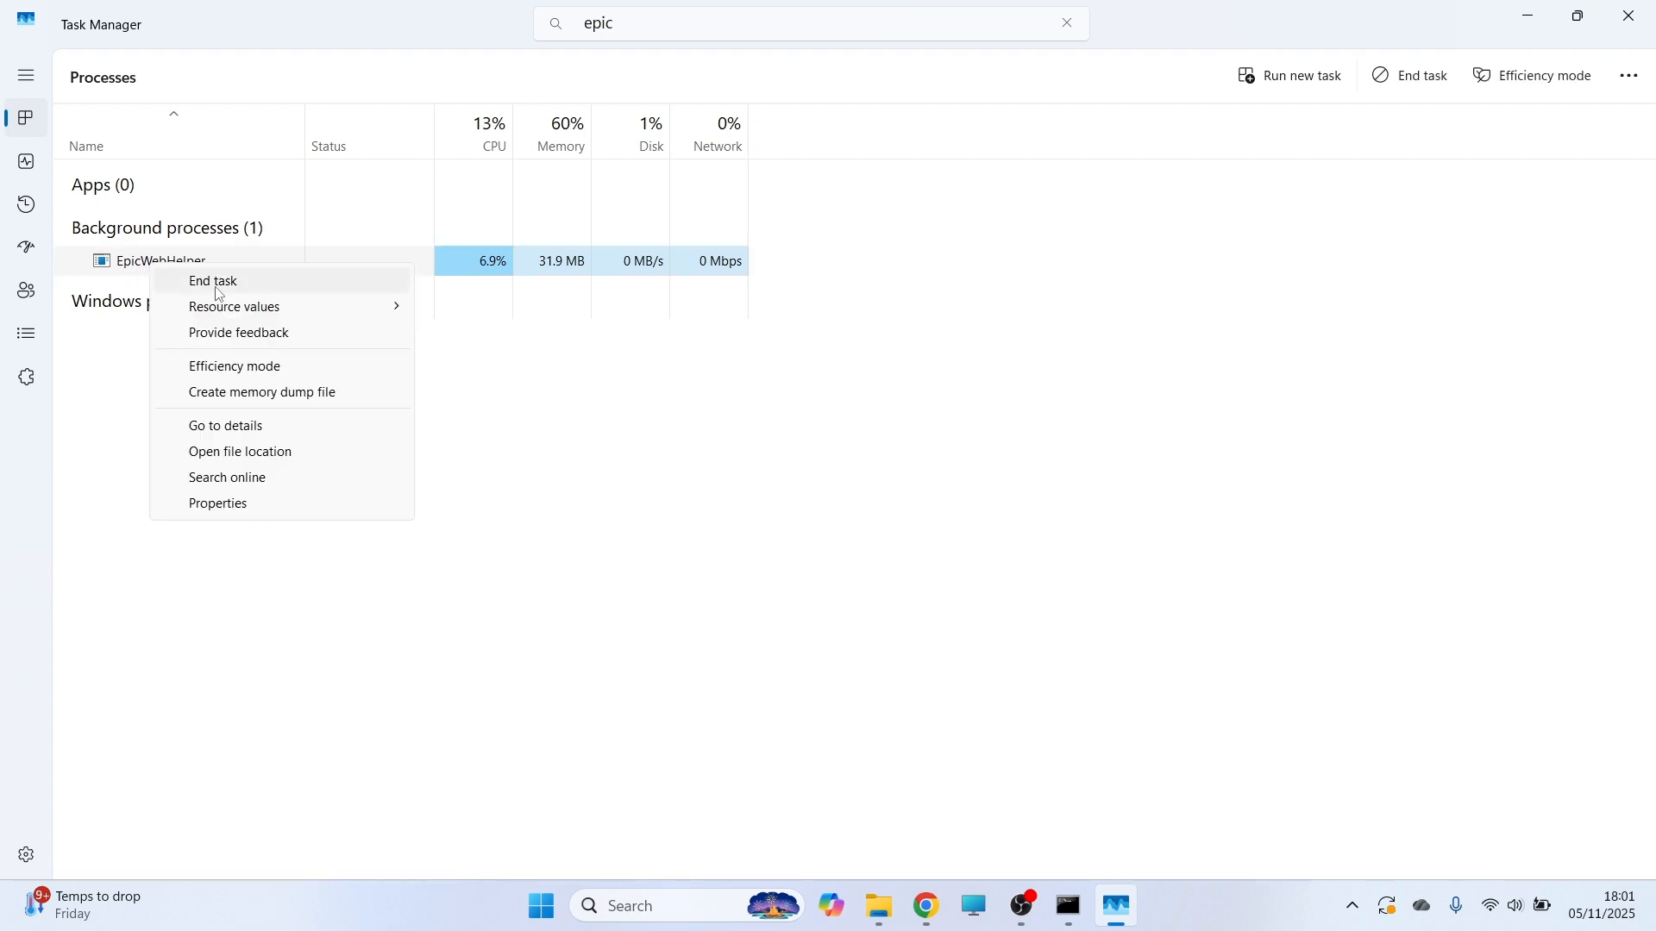
{"action": "left_click", "coordinate": [212, 280]}
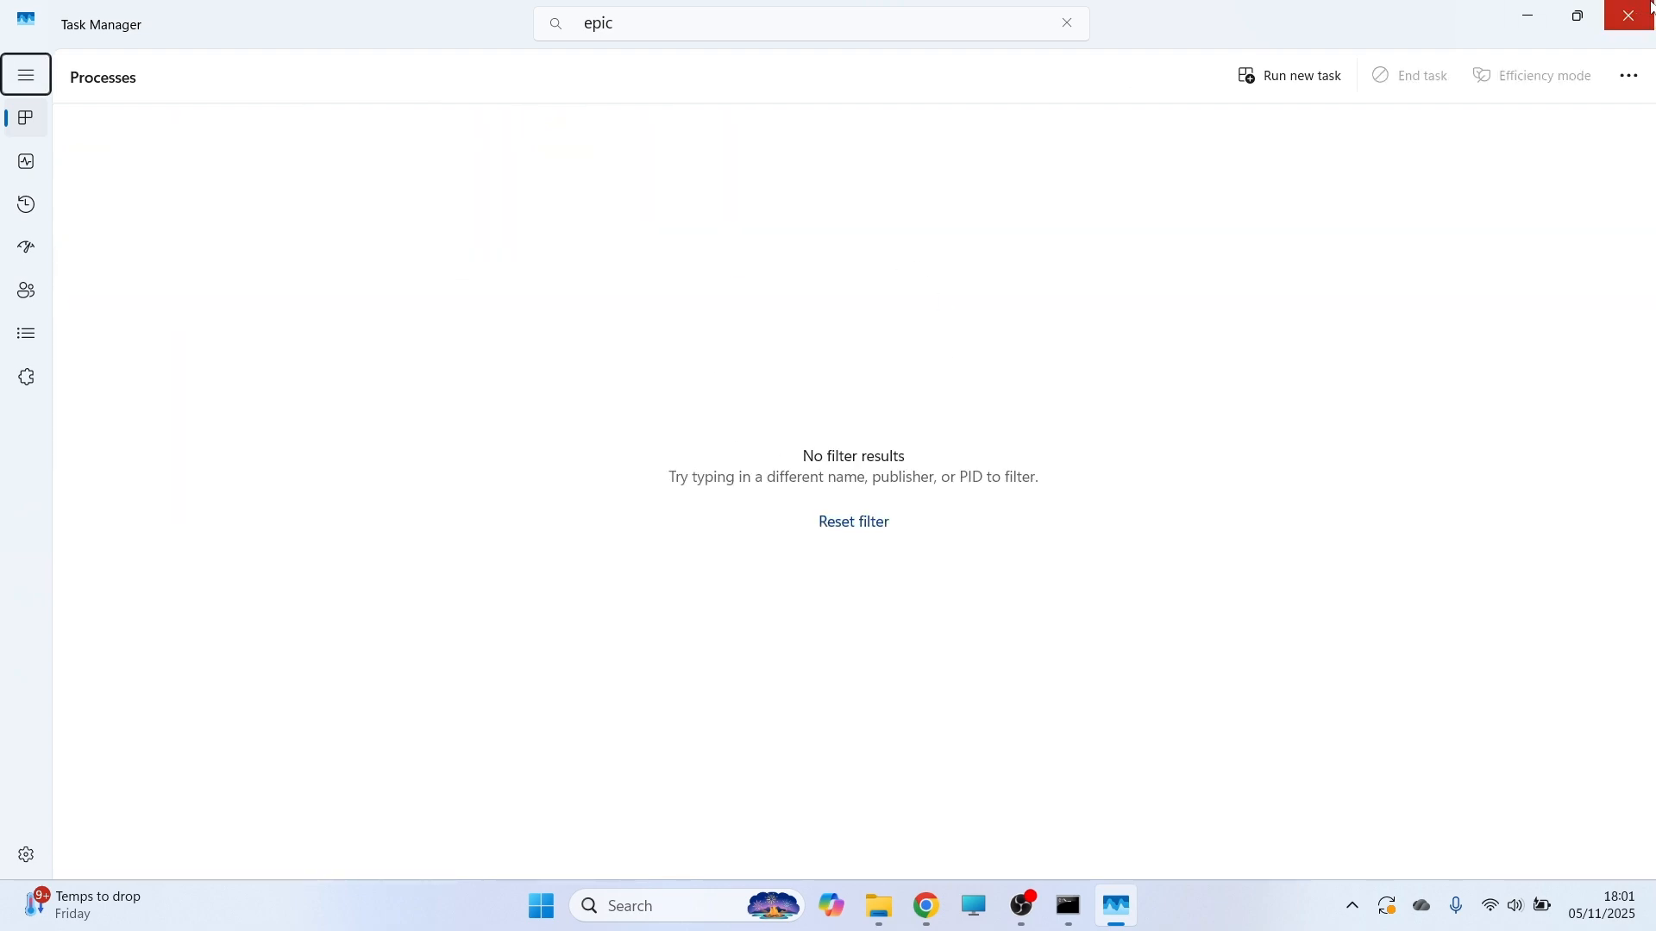
{"action": "left_click", "coordinate": [564, 905]}
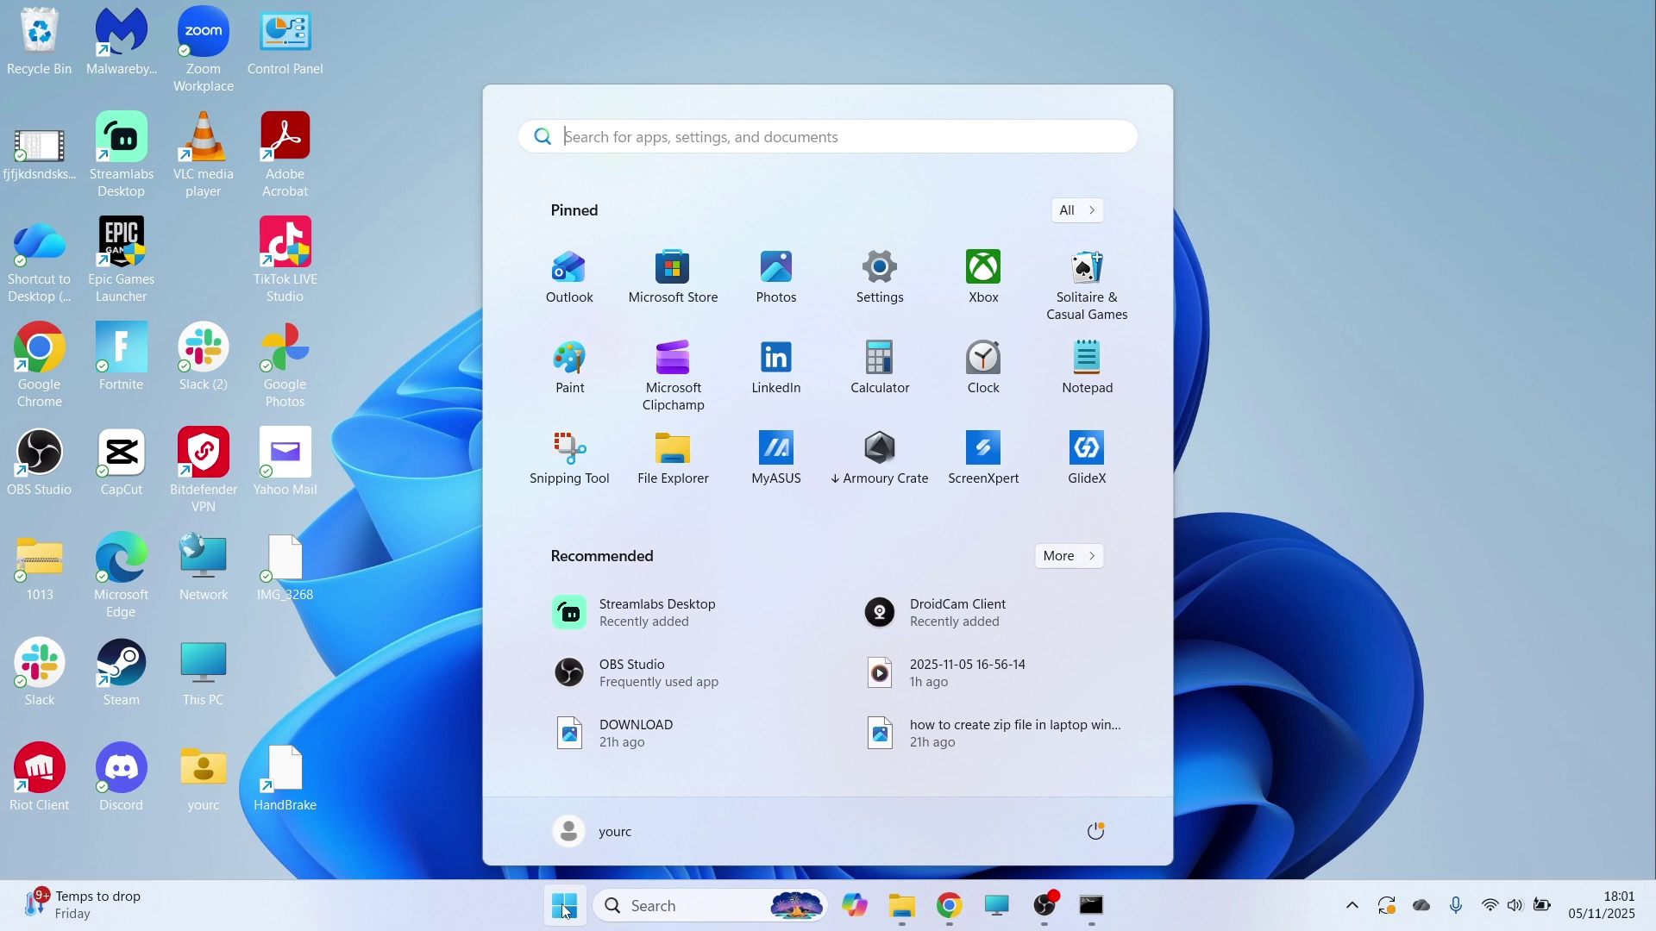
- Open %localappdata% via Run so File Explorer shows the AppData Local folder
{"action": "type", "text": "run"}
{"action": "type", "text": "%localappdata"}
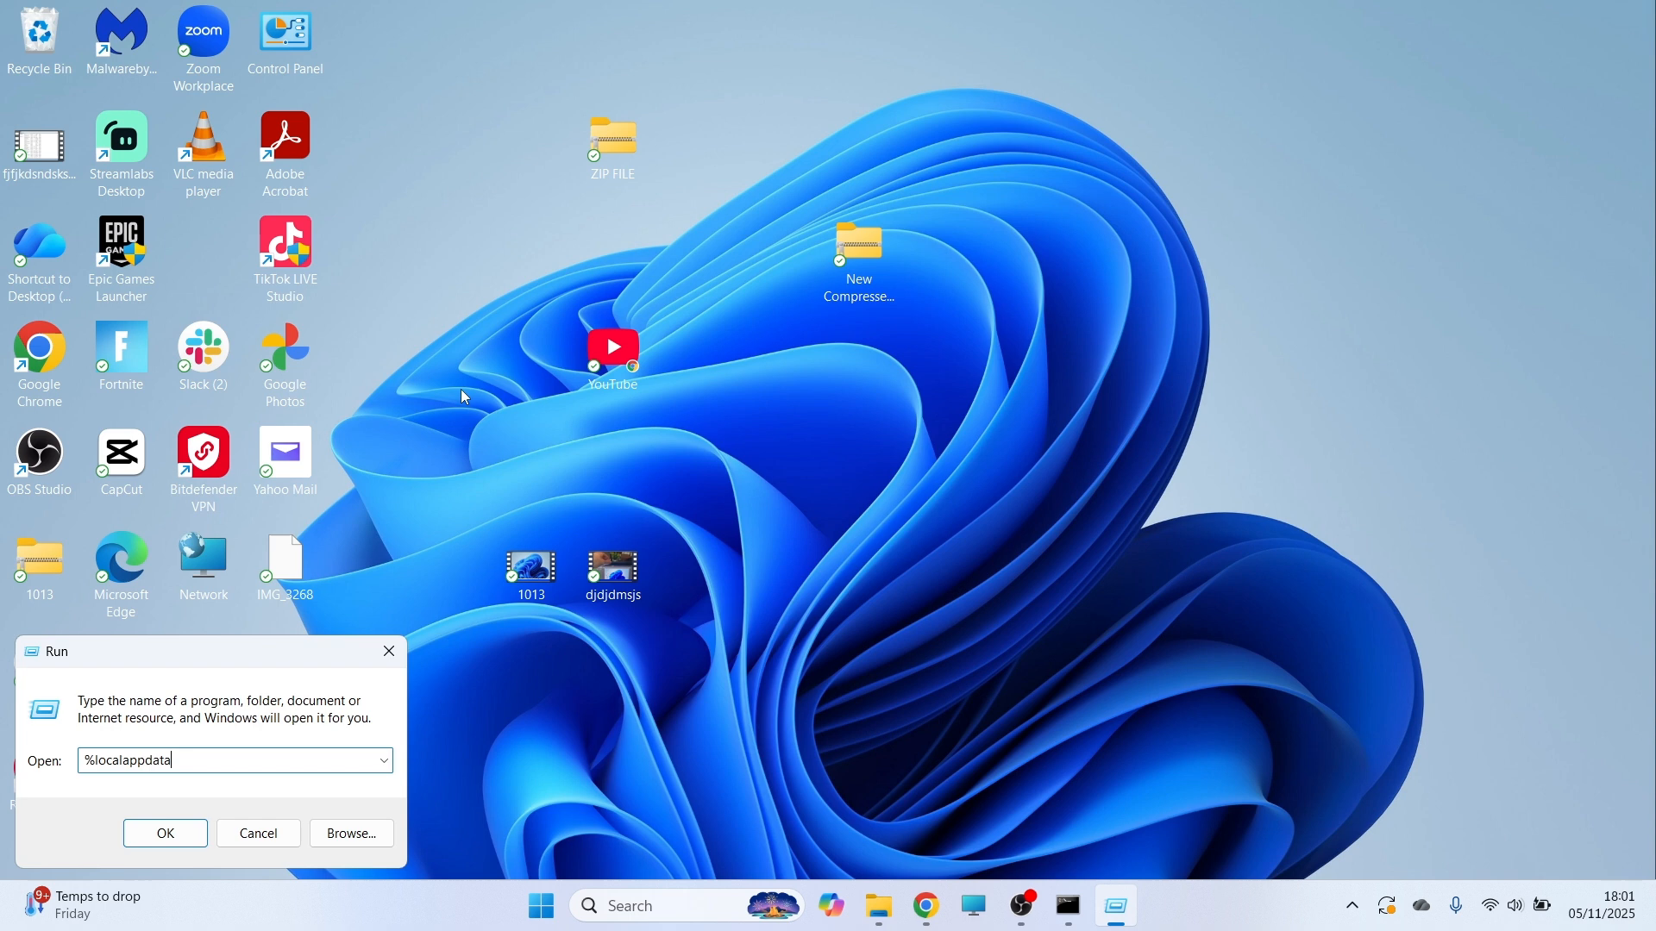
{"action": "type", "text": "%"}
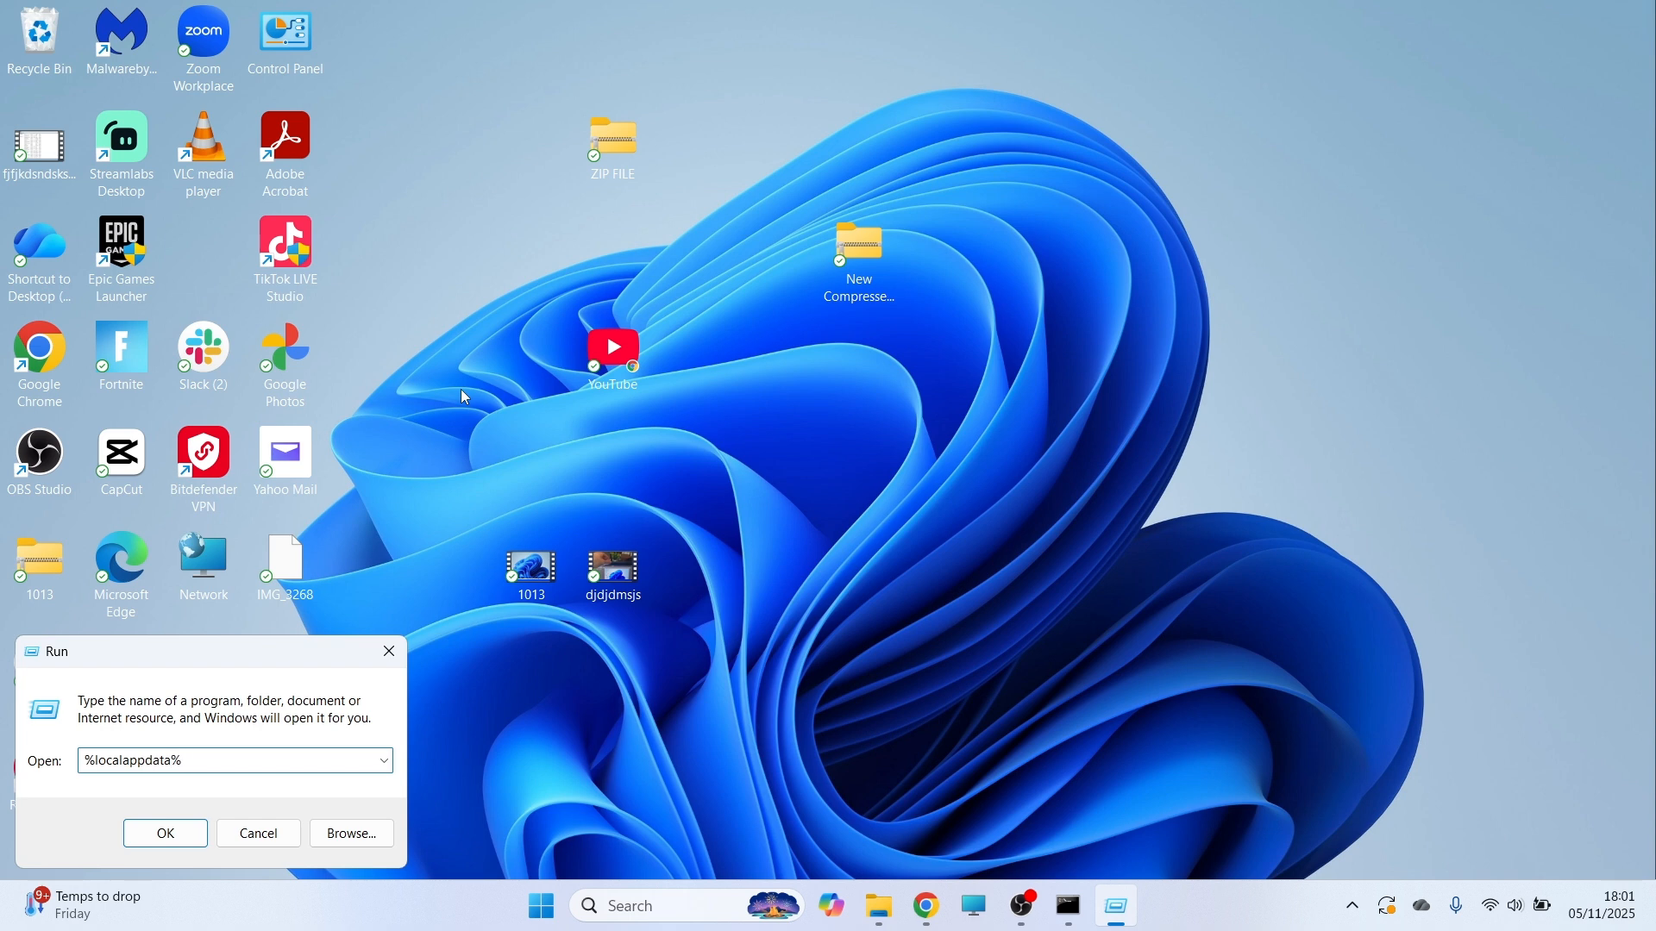
{"action": "left_click", "coordinate": [164, 833]}
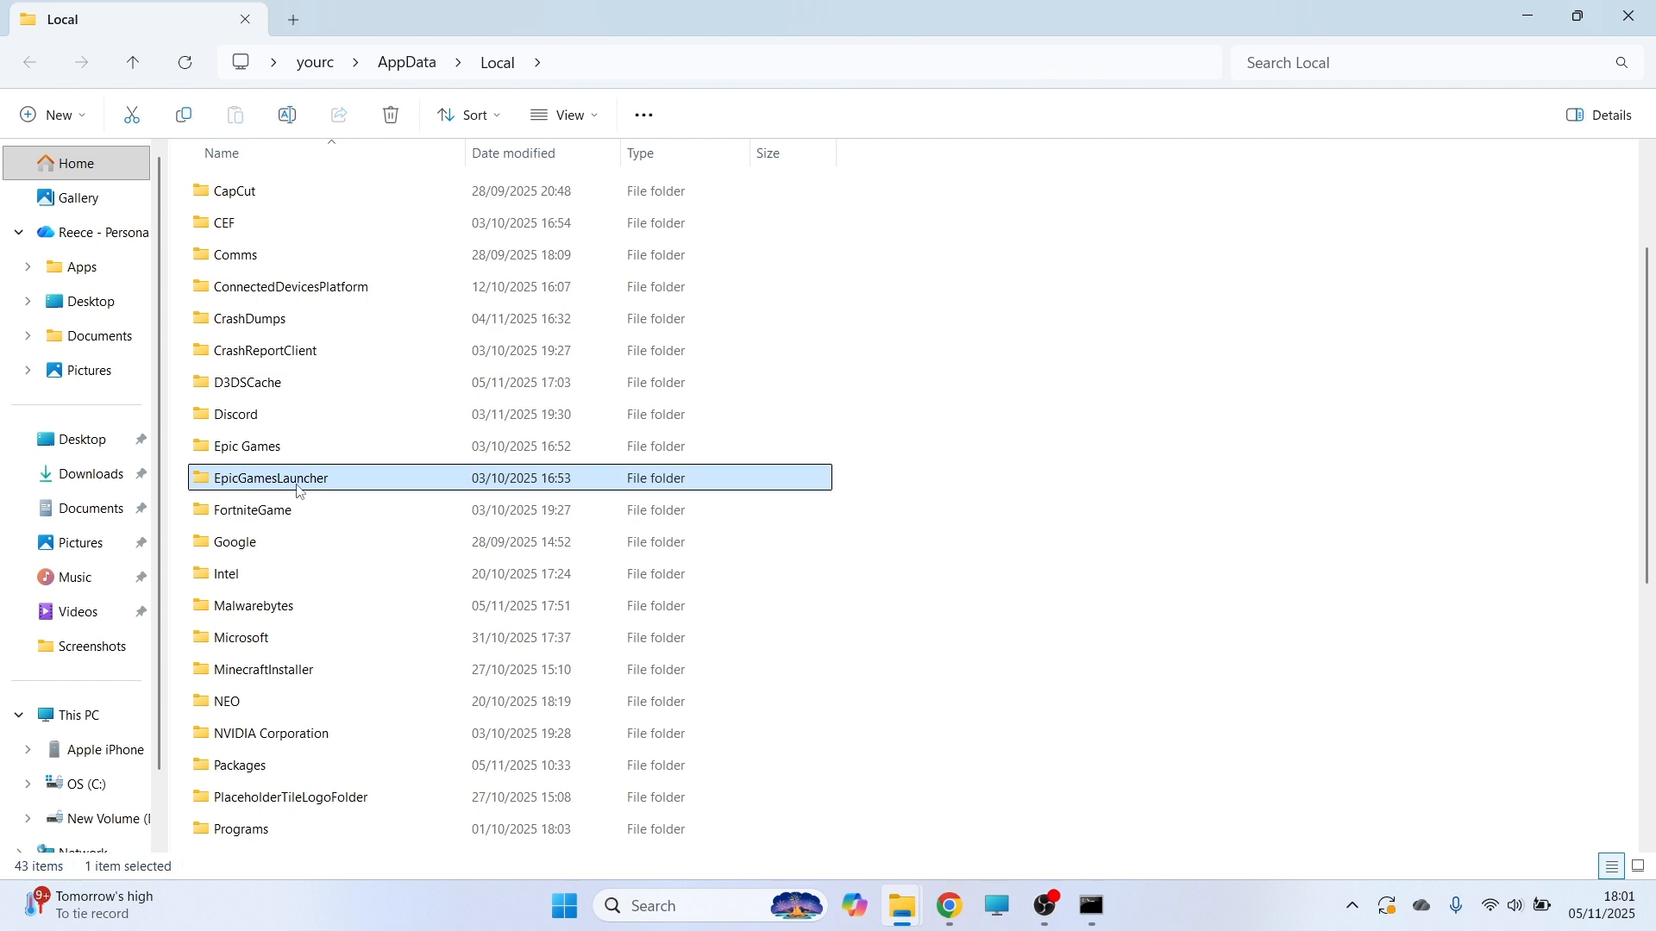
- Navigate into EpicGamesLauncher\Saved to reach the webcache_4430 folder
{"action": "double_click", "coordinate": [271, 478]}
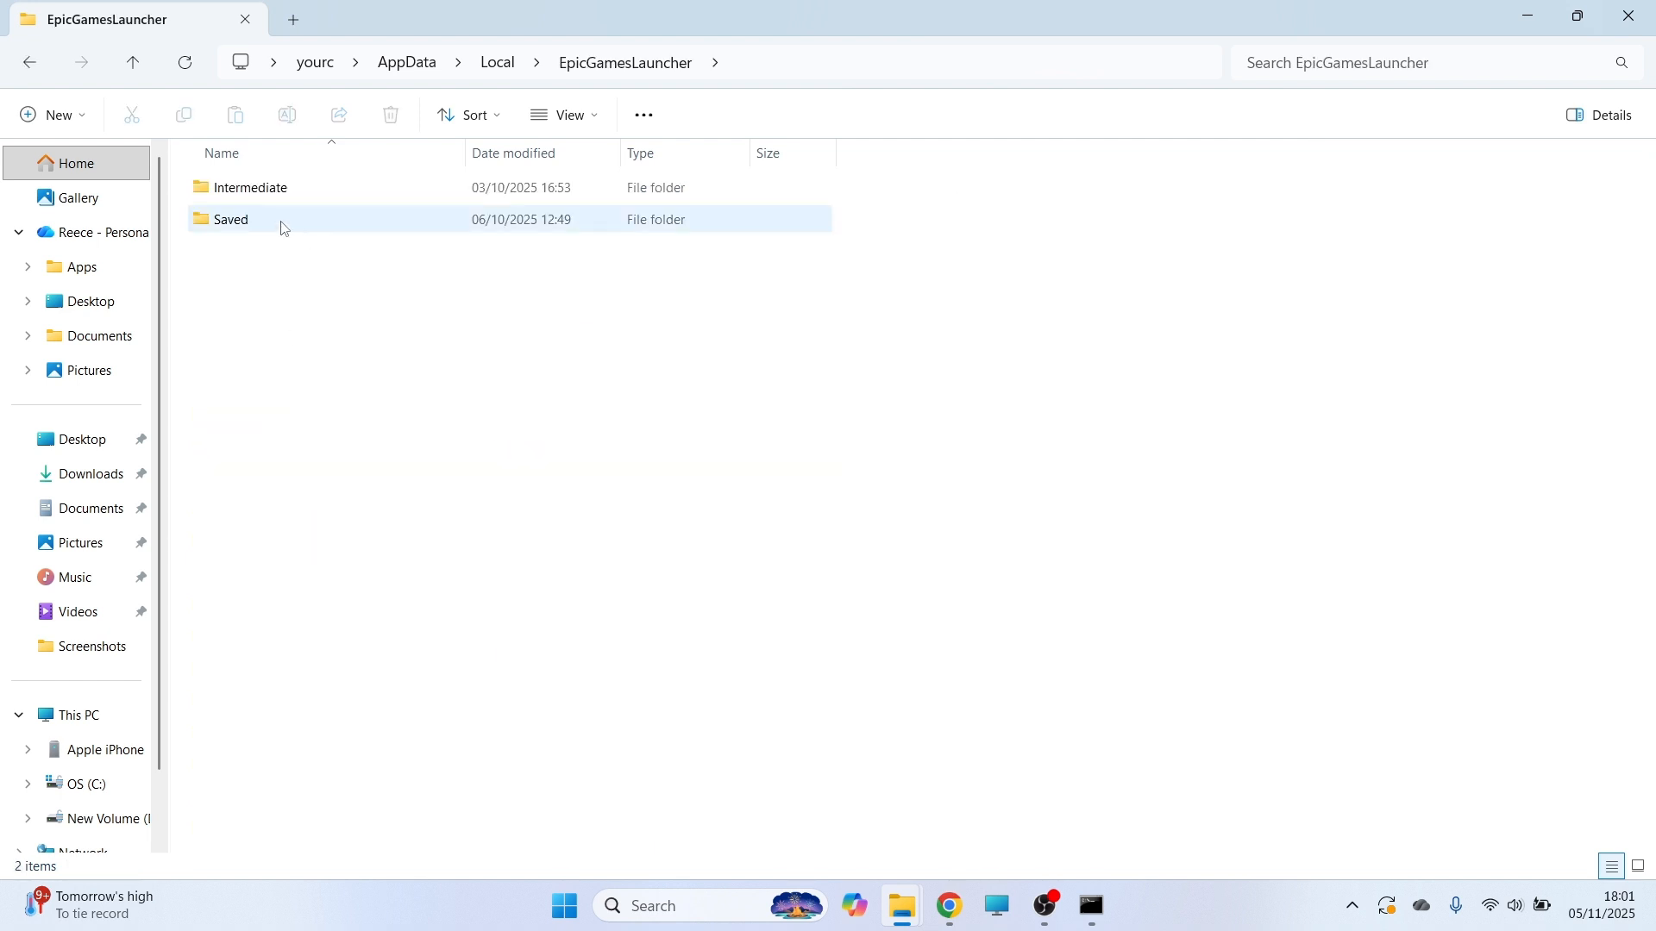
{"action": "double_click", "coordinate": [229, 219]}
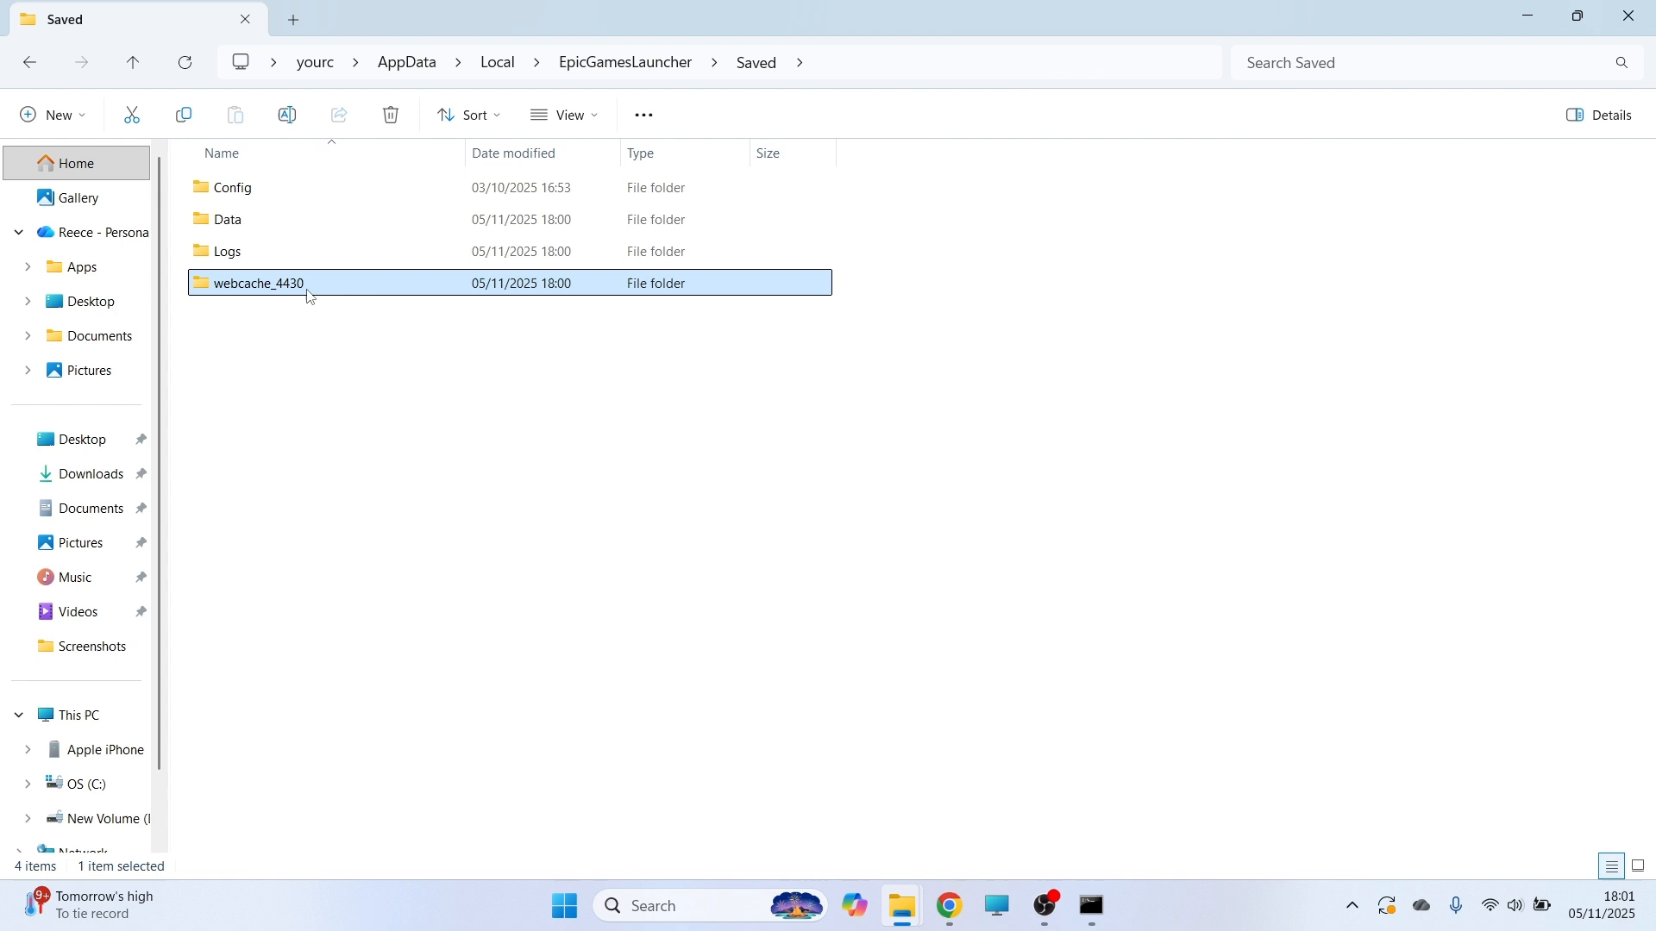
{"action": "mouse_move", "coordinate": [514, 307]}
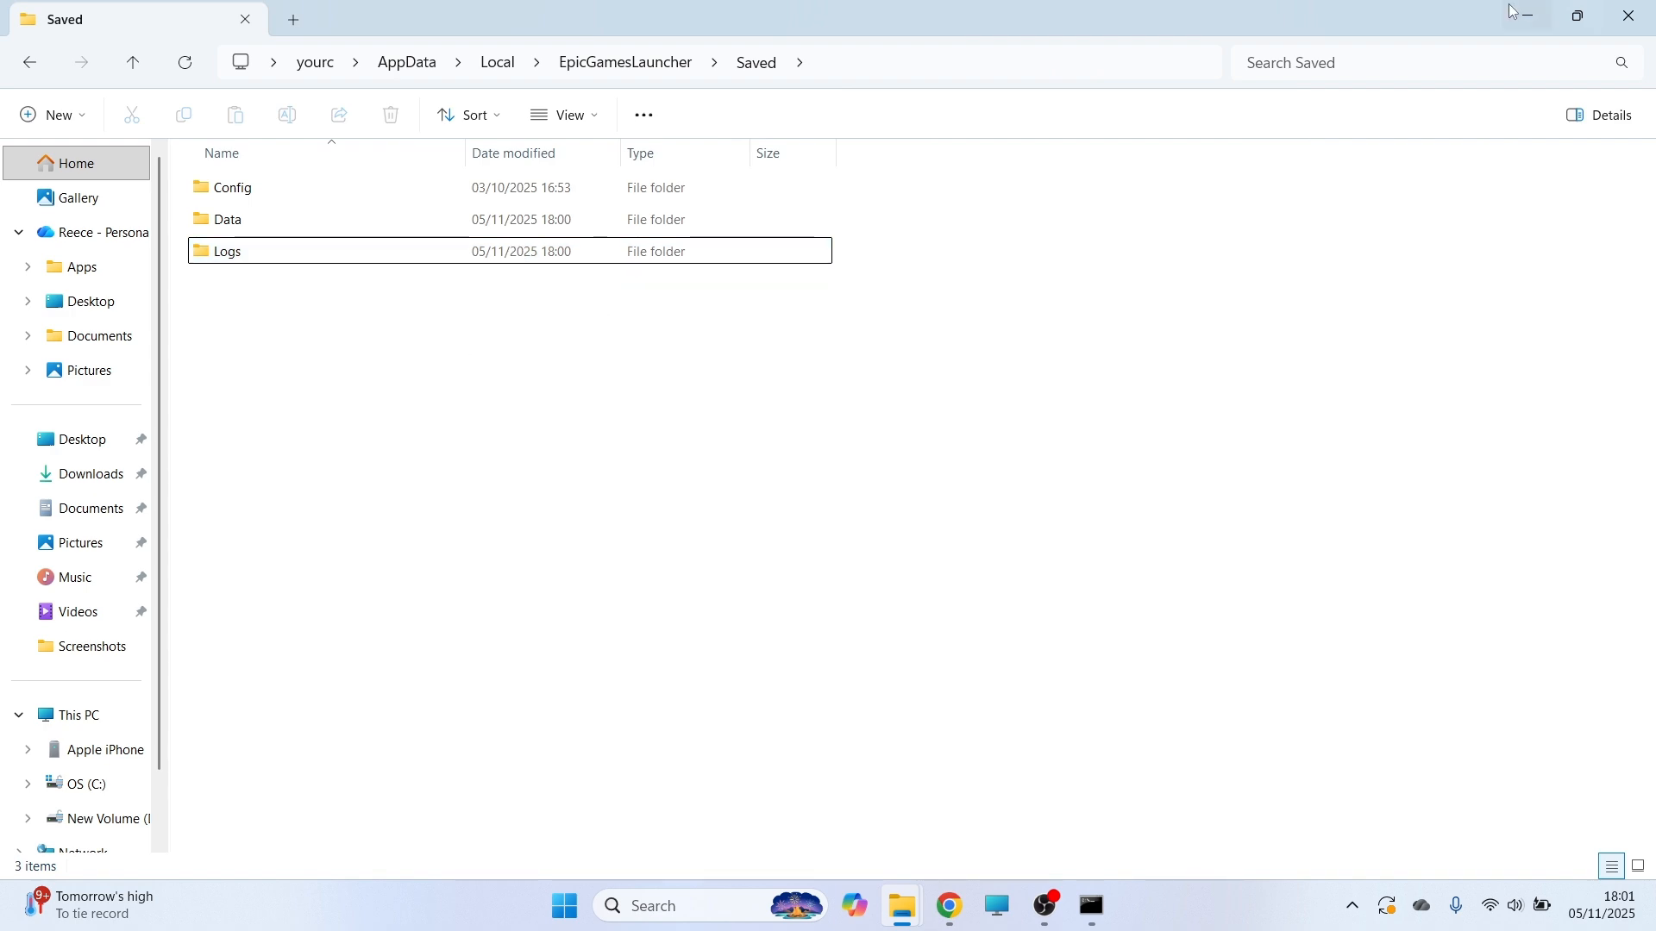
- Relaunch Epic Games Launcher from Start and close its window again
{"action": "left_click", "coordinate": [564, 905]}
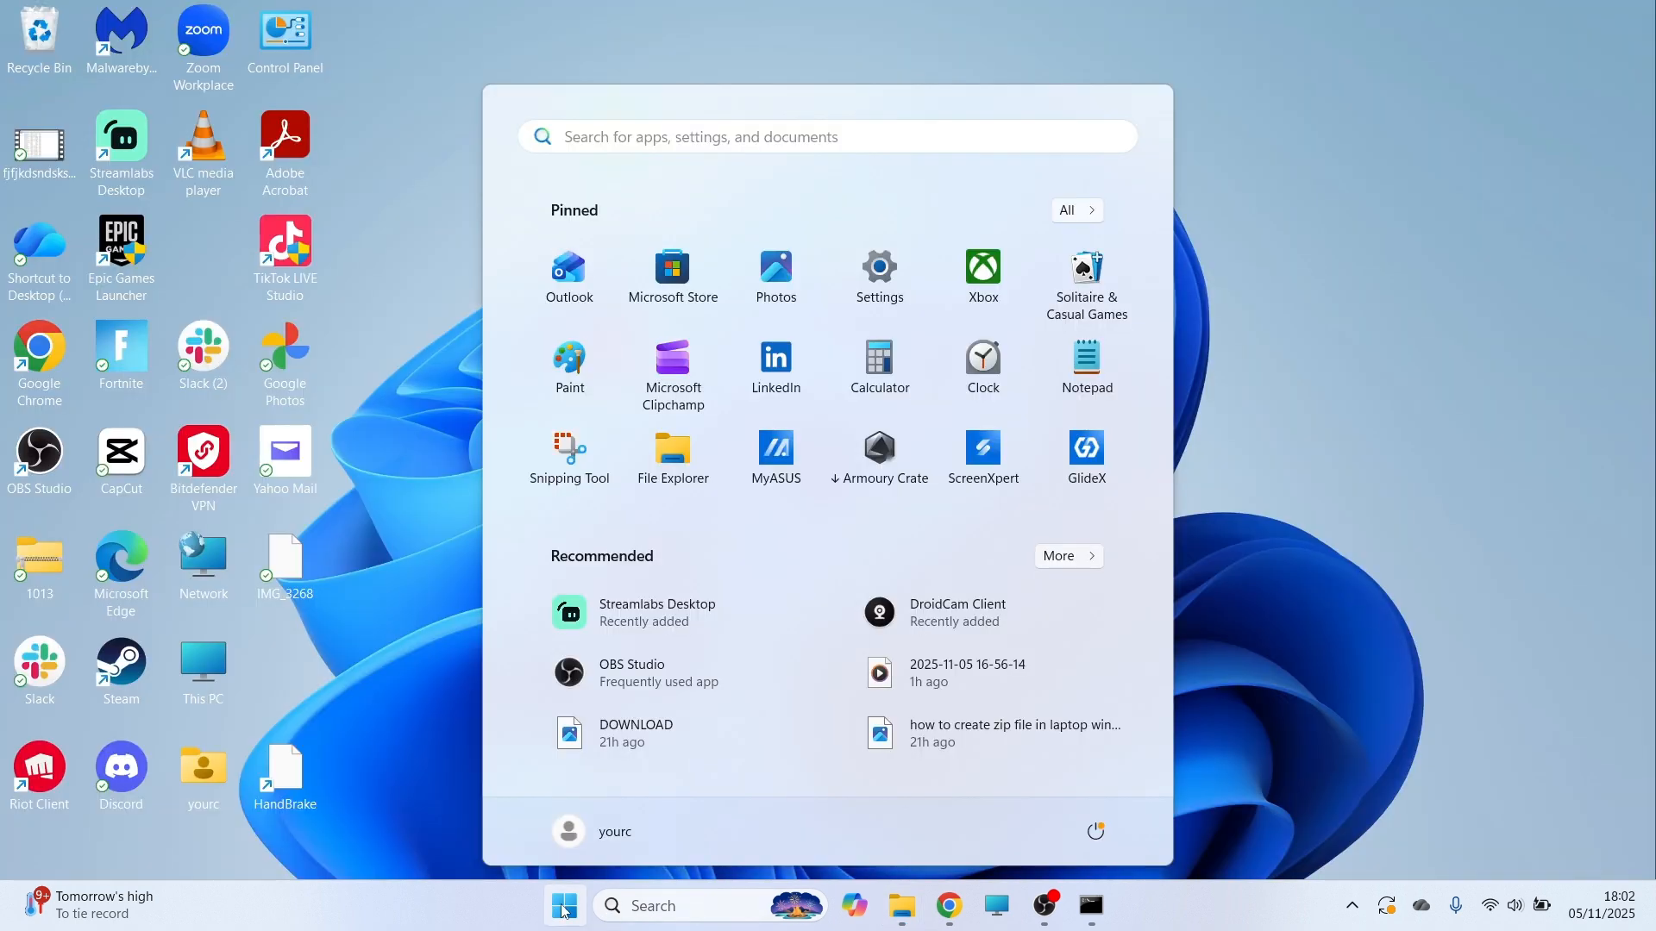
{"action": "type", "text": "epic Games Launcher"}
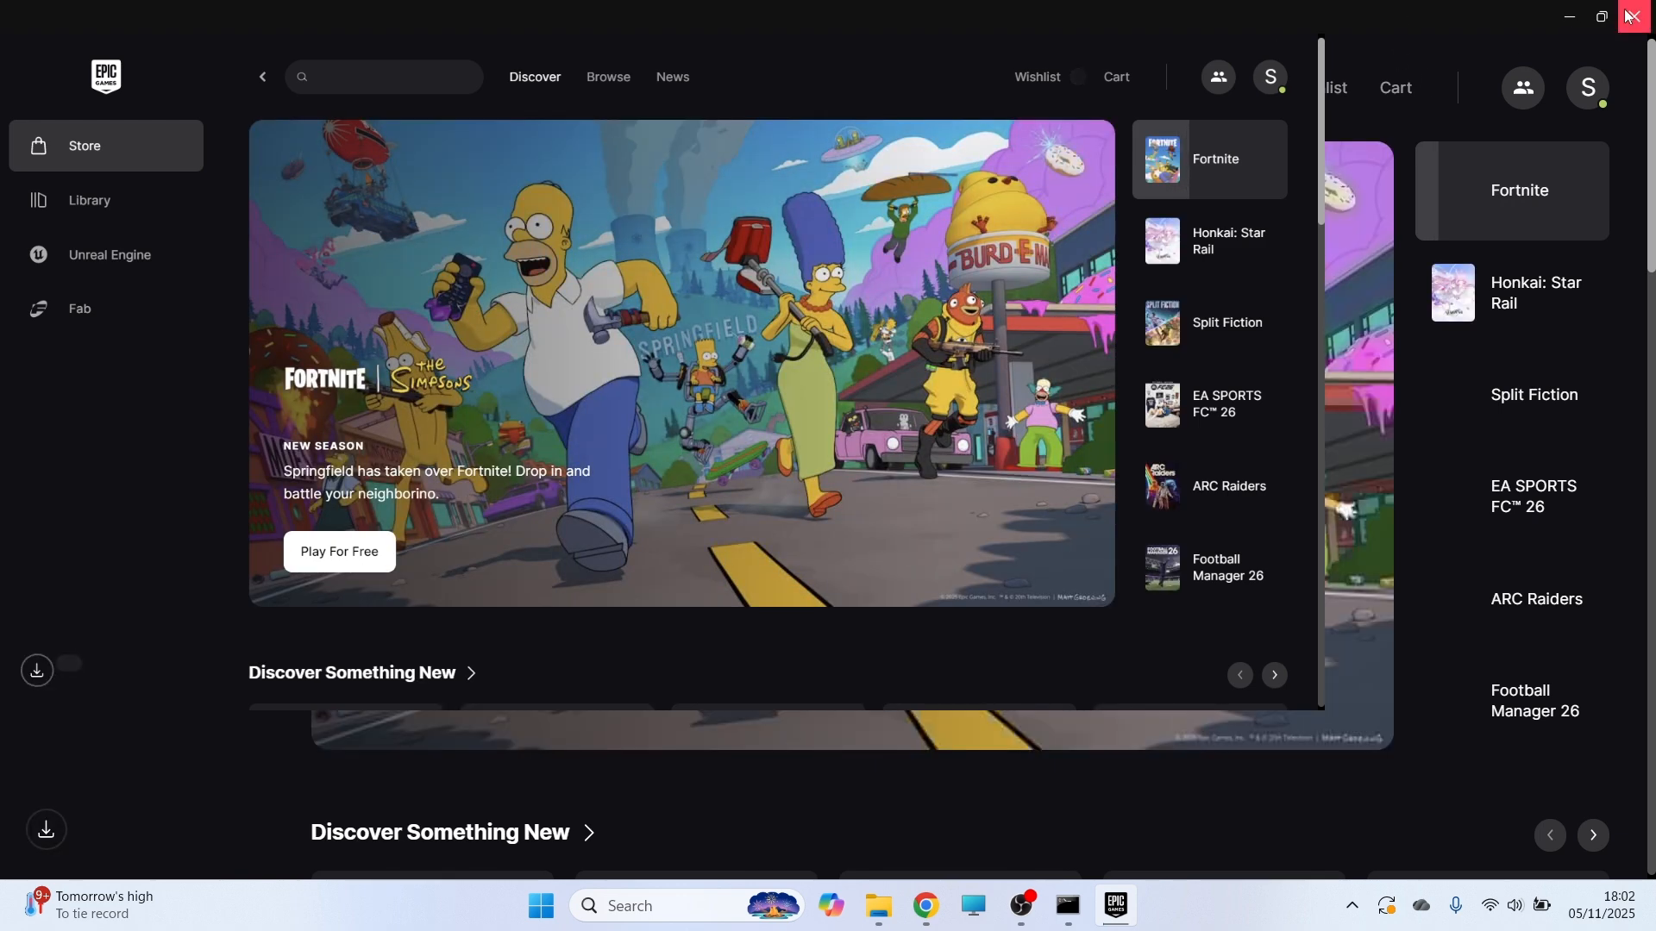
{"action": "left_click", "coordinate": [1635, 16]}
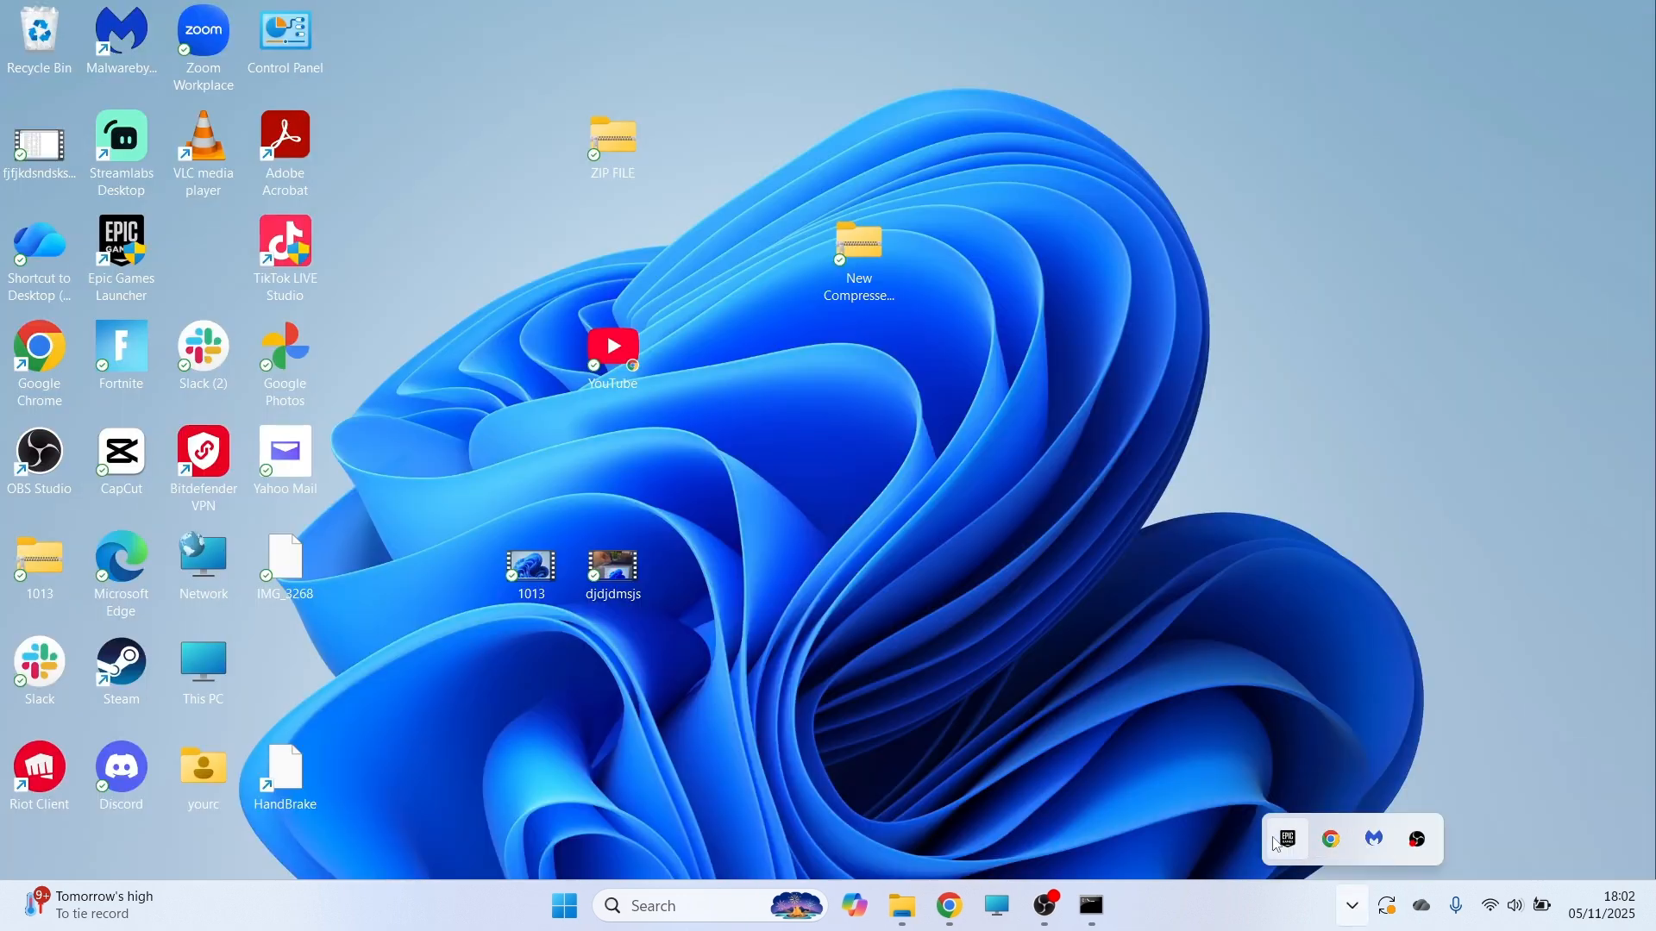
- Check the tray icons and reopen the AppData Local folder via Run
{"action": "left_click", "coordinate": [547, 783]}
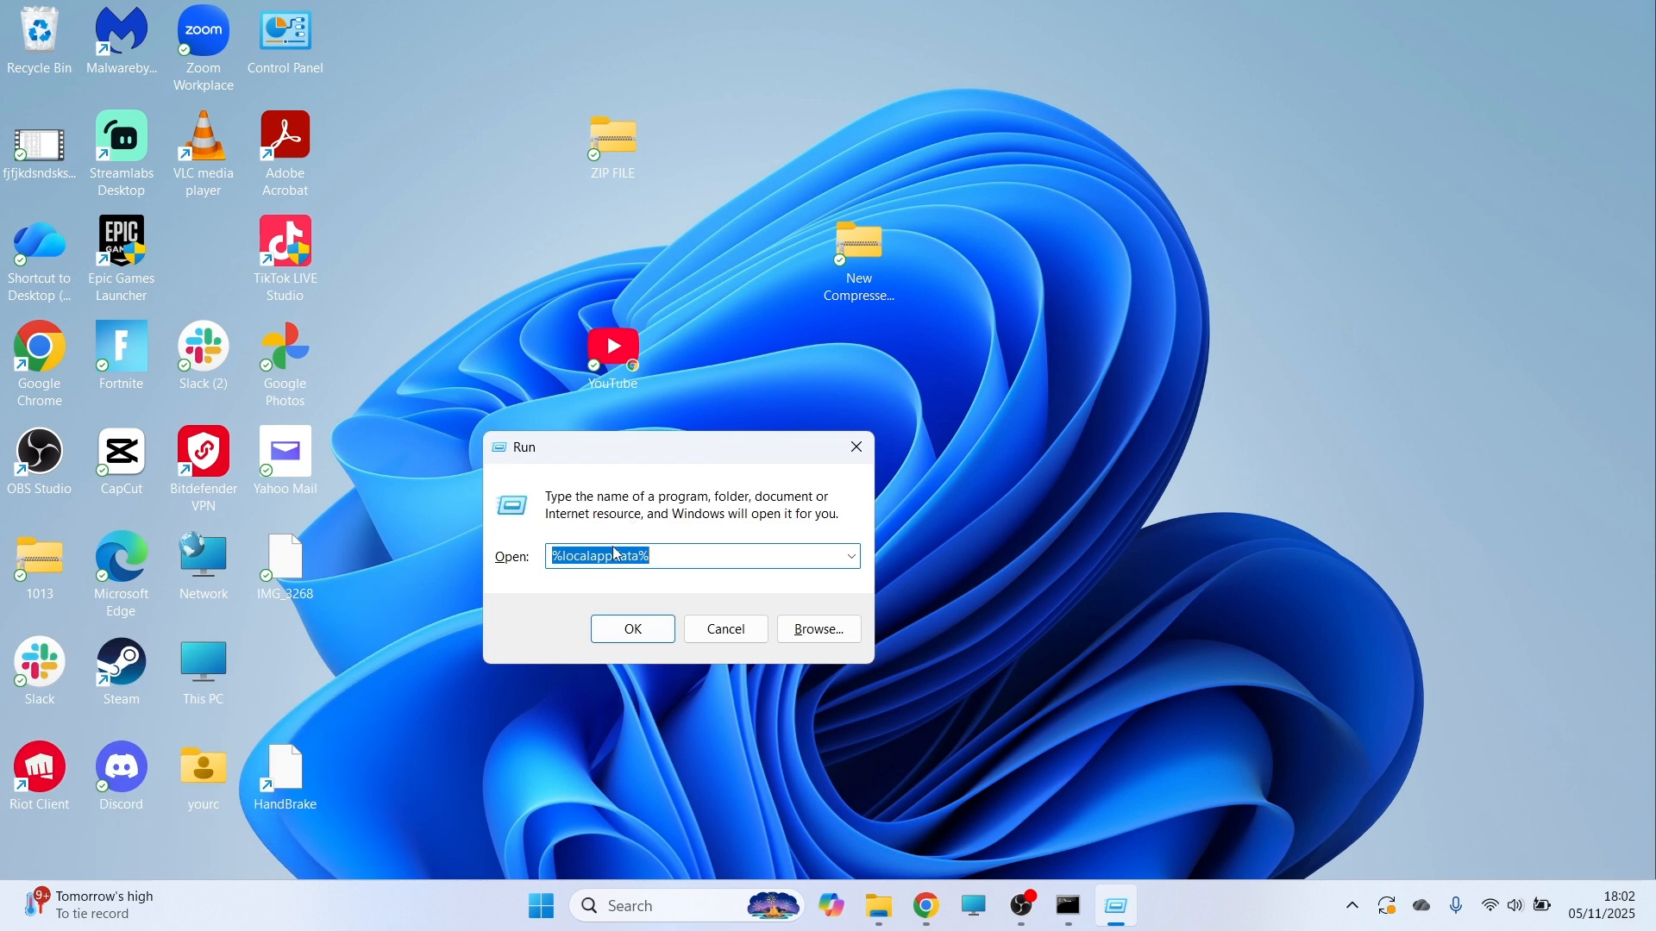
{"action": "left_click", "coordinate": [631, 628]}
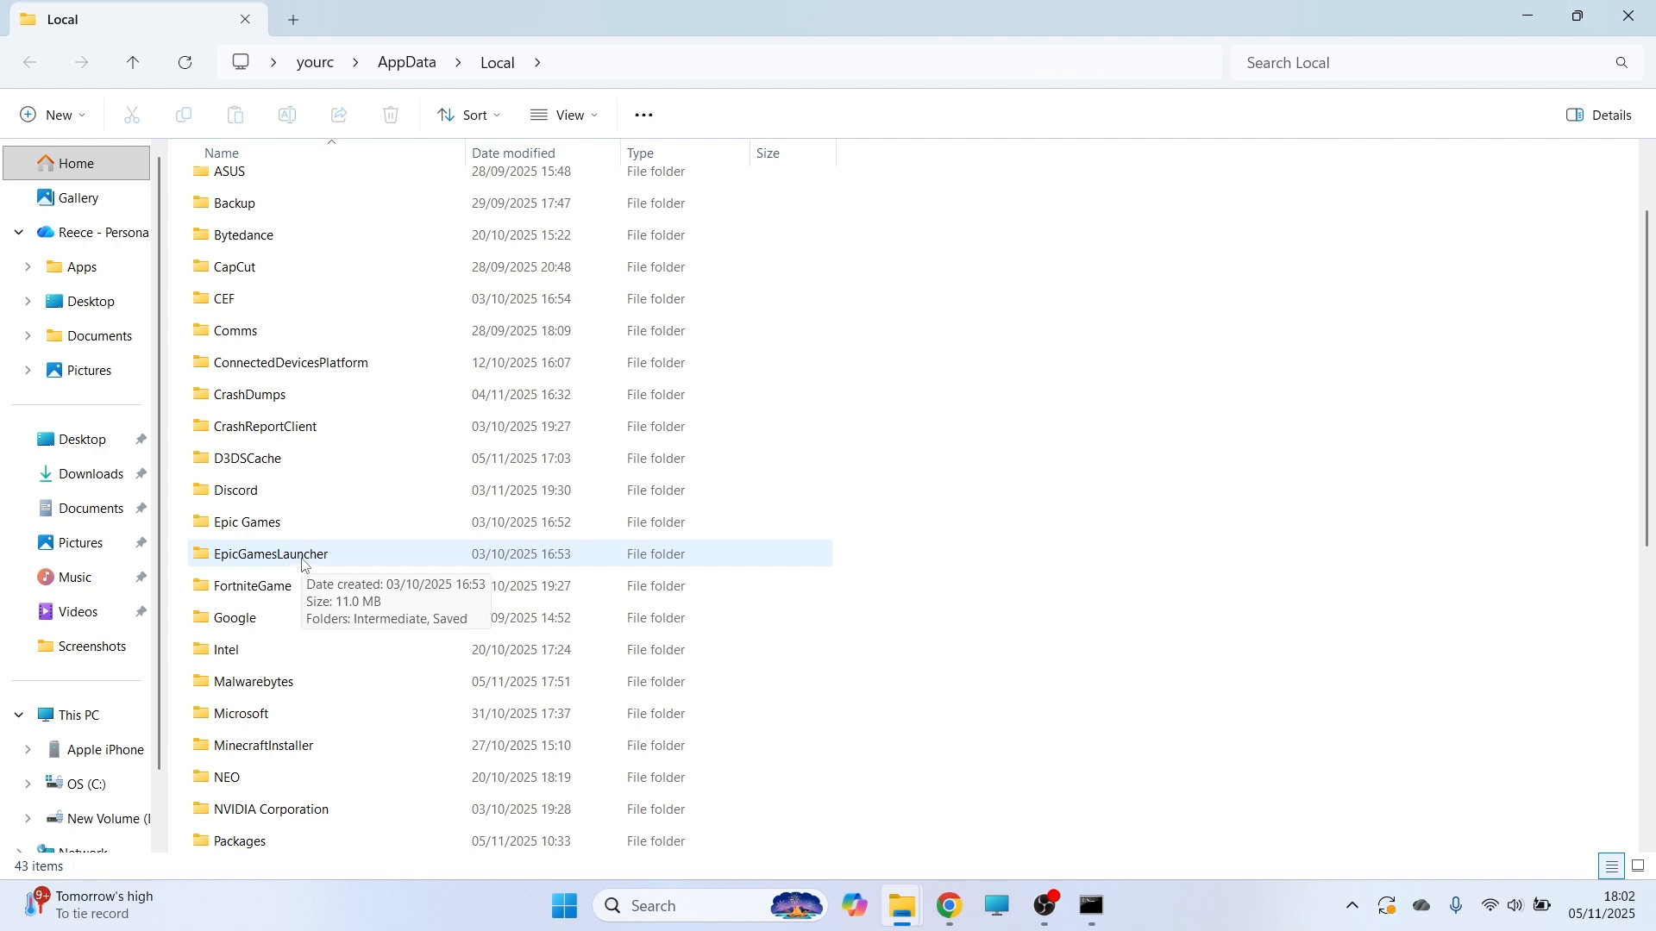
- Delete the entire Saved folder inside EpicGamesLauncher, leaving only Intermediate
{"action": "double_click", "coordinate": [271, 553]}
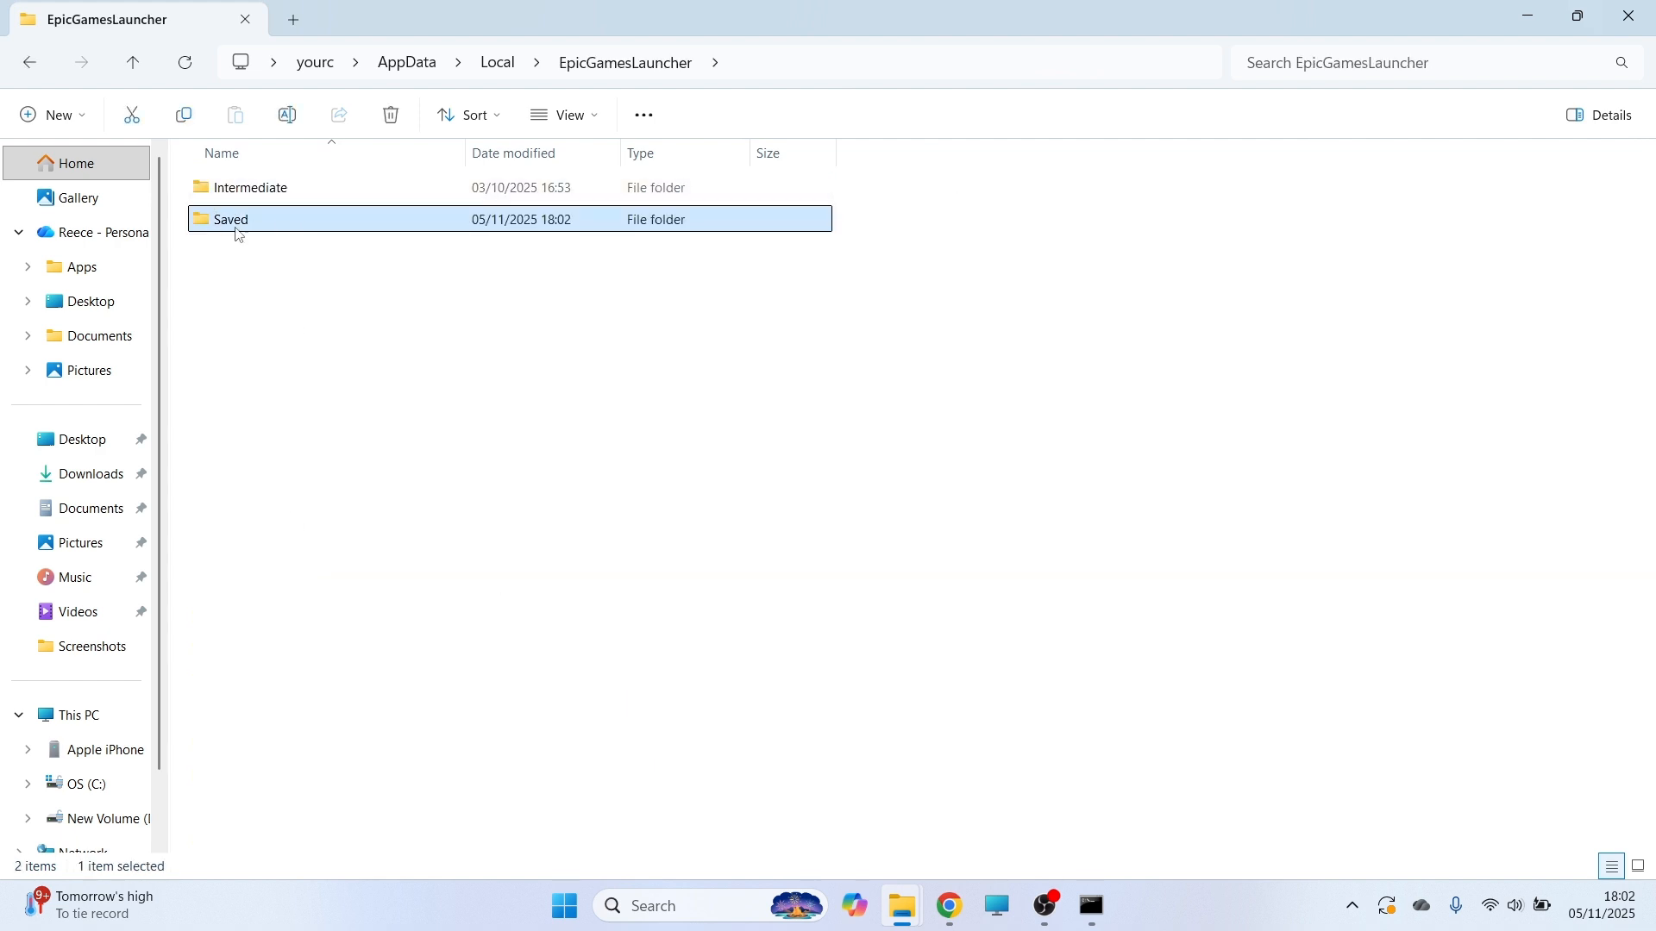
{"action": "mouse_move", "coordinate": [243, 223]}
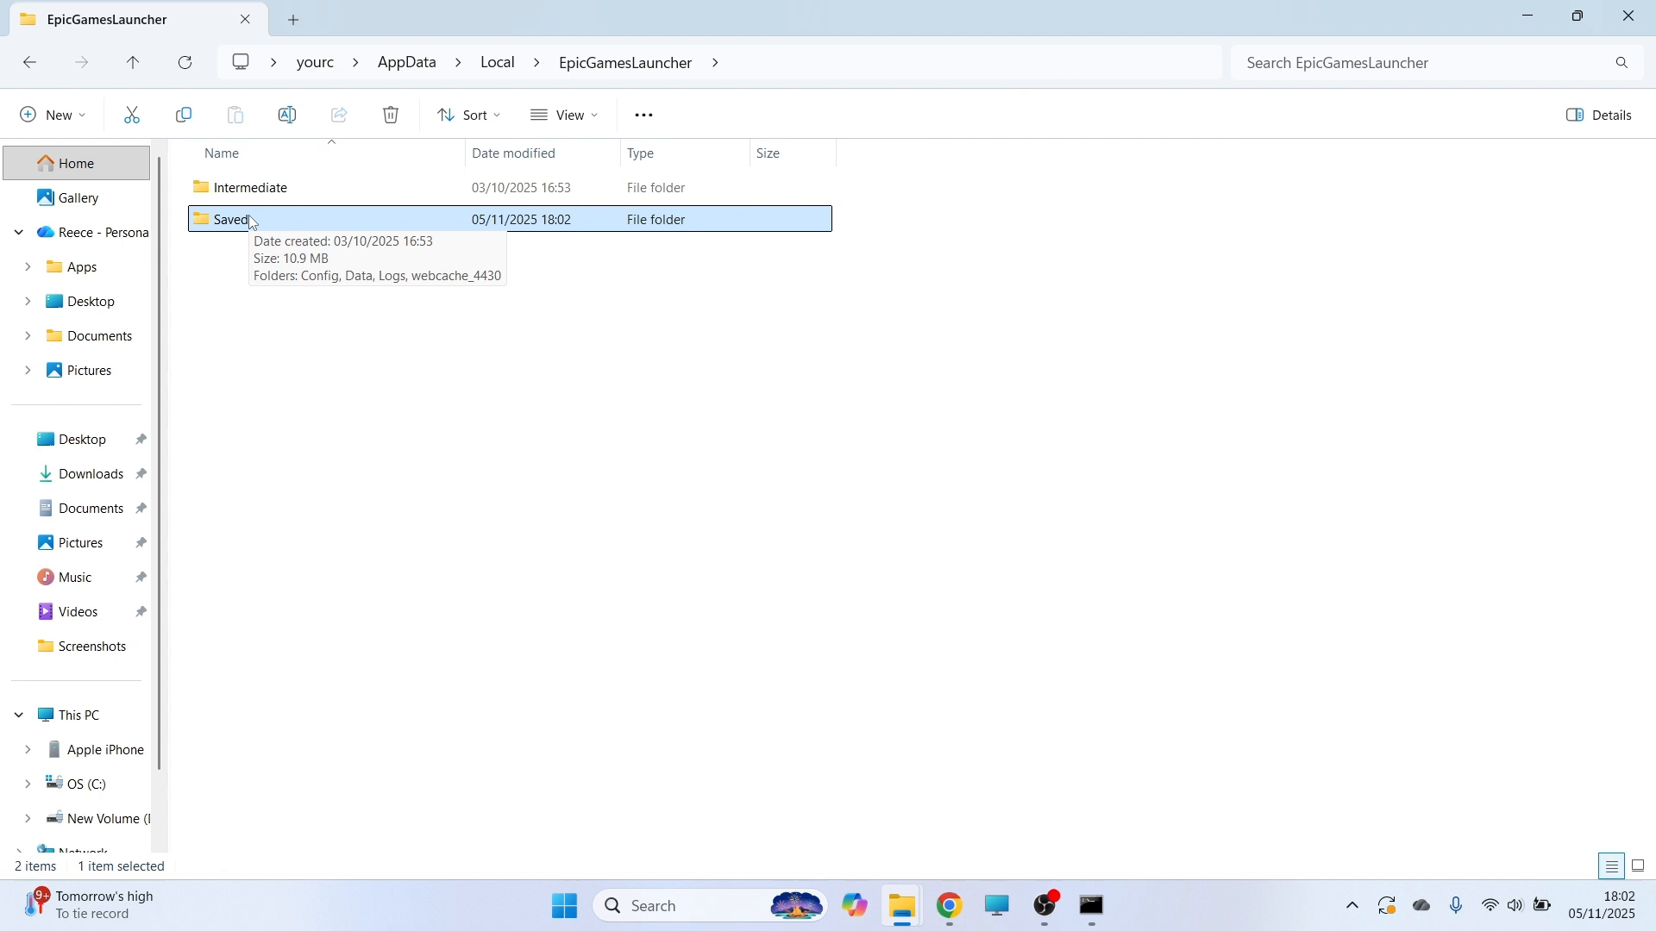
{"action": "right_click", "coordinate": [228, 219]}
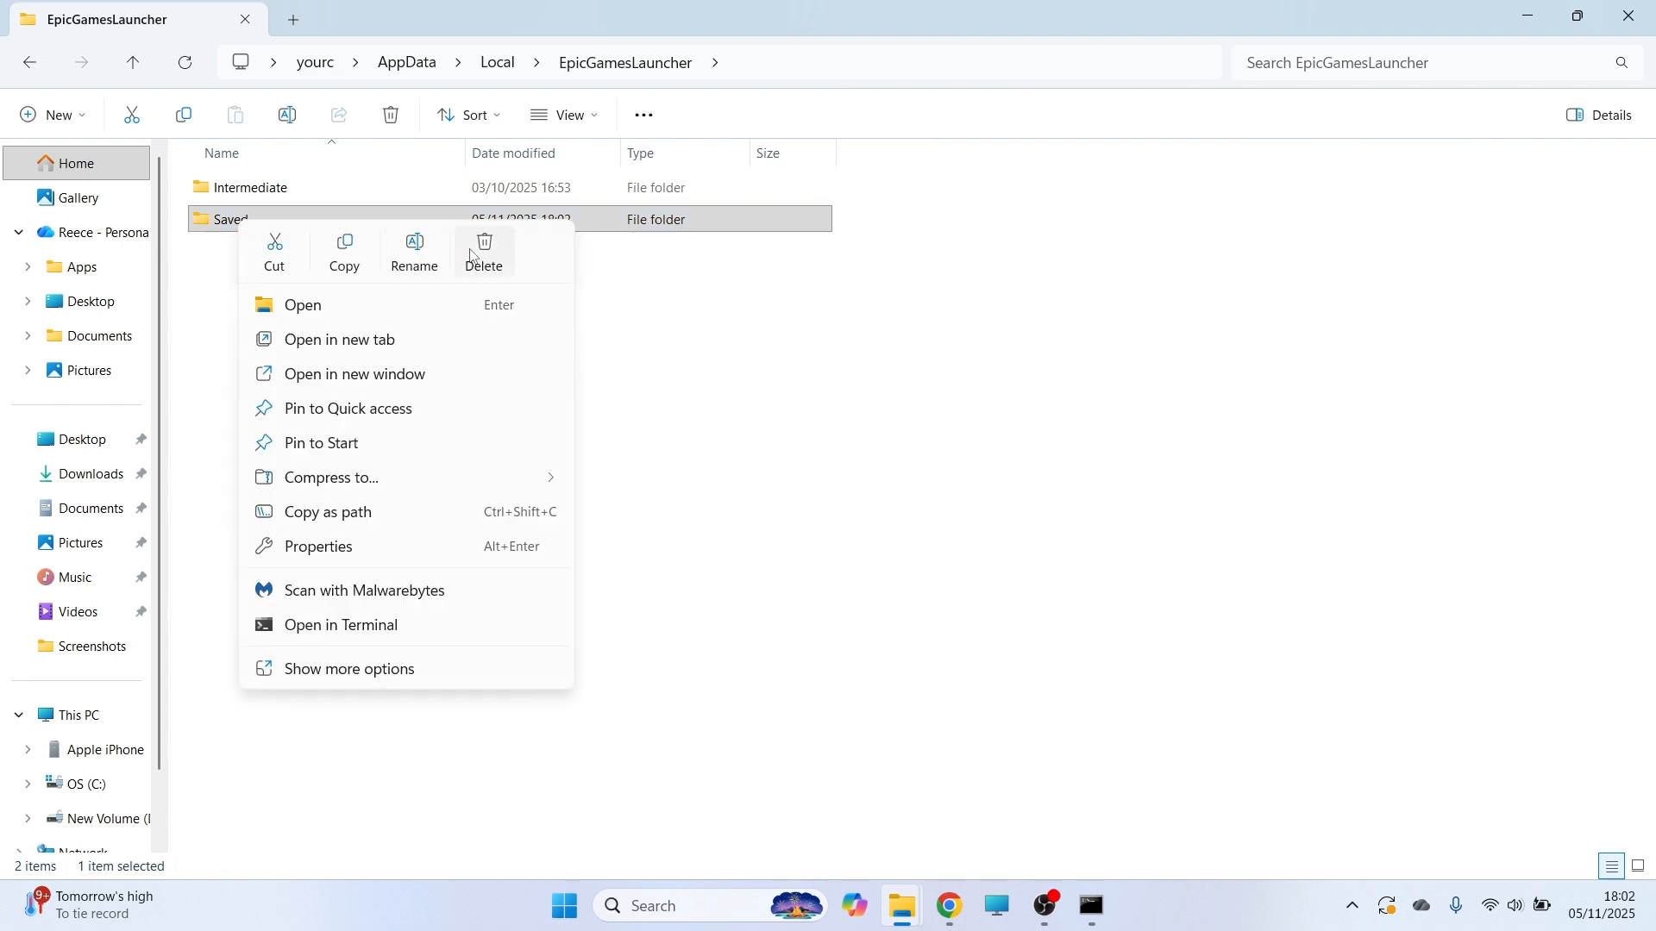
{"action": "left_click", "coordinate": [483, 249]}
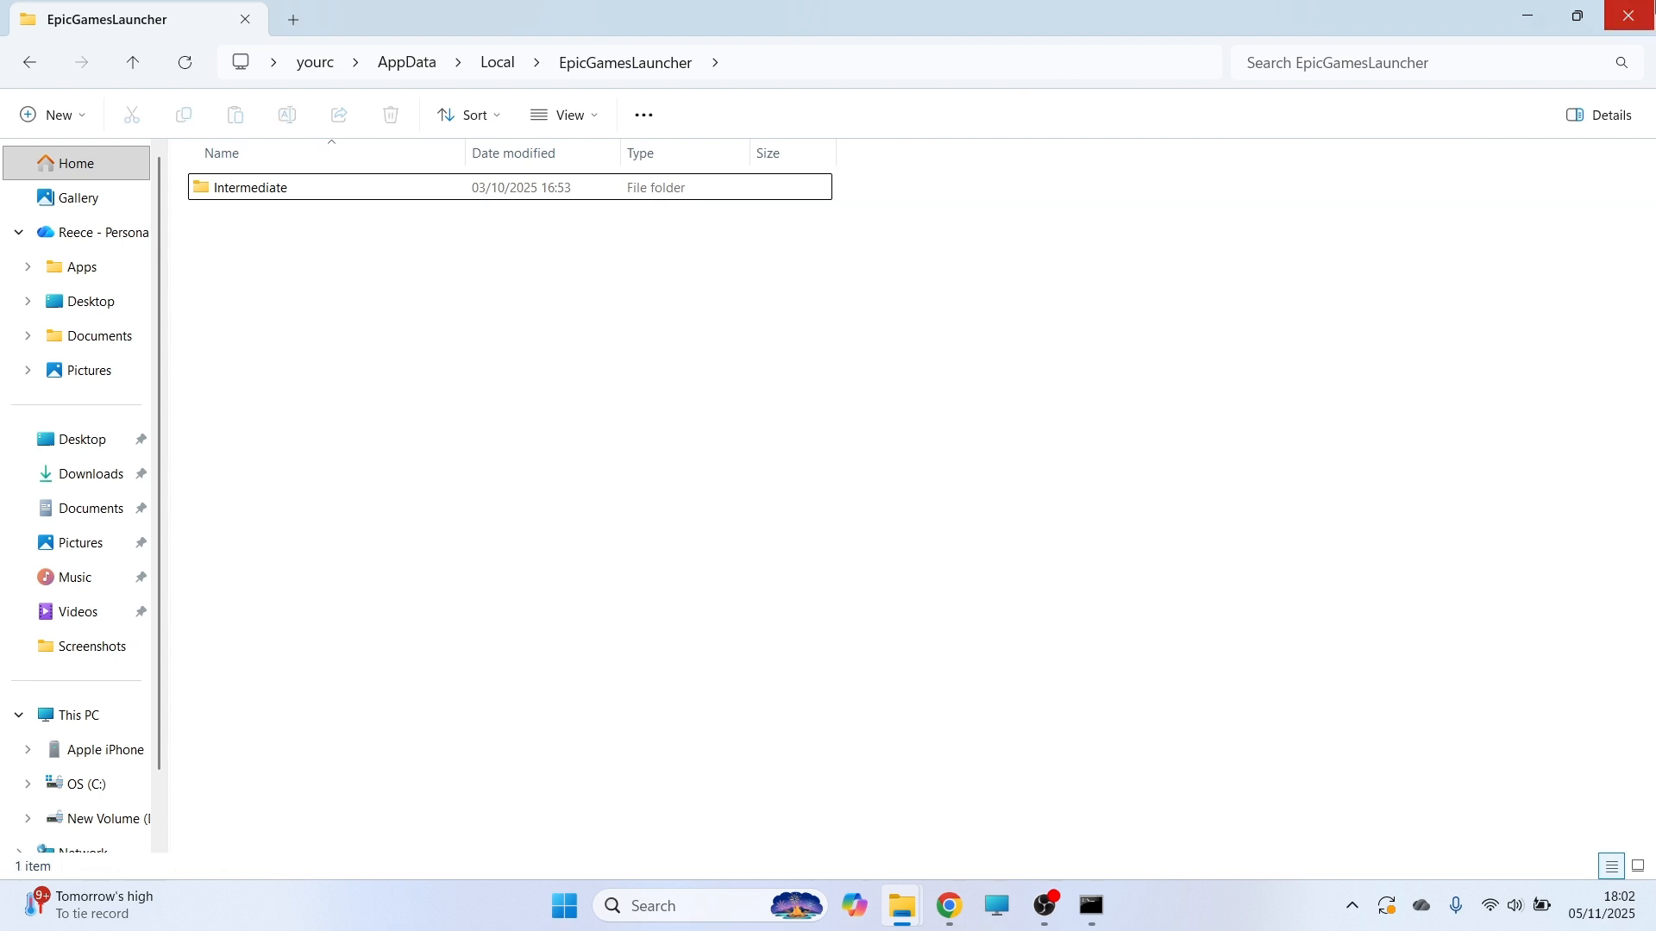